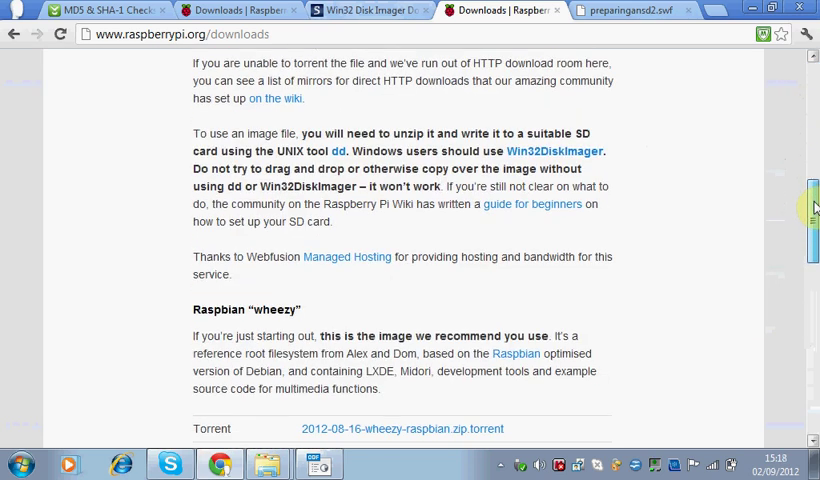
- Review the Raspbian wheezy entry, noting it is the recommended Debian image with hard-float support
scroll("down", 3)
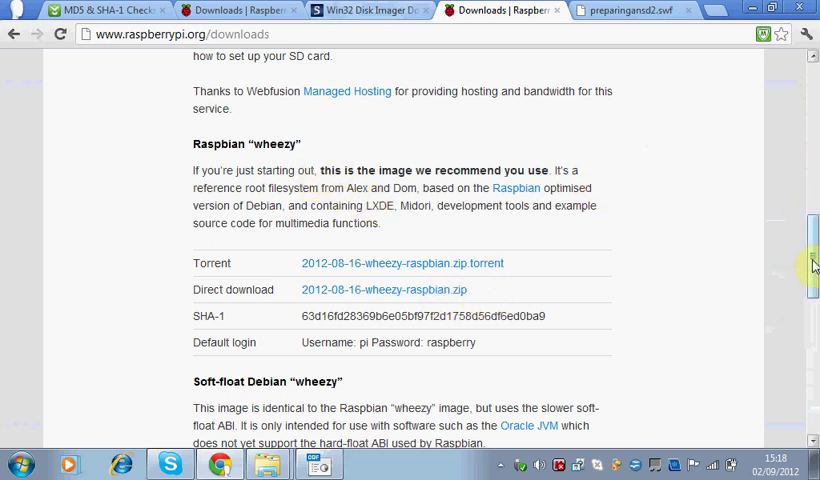
mouse_move(186, 152)
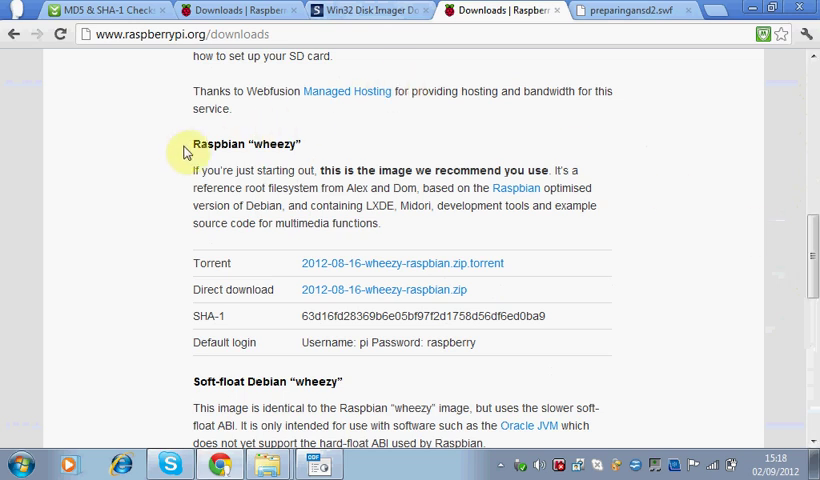
mouse_move(210, 170)
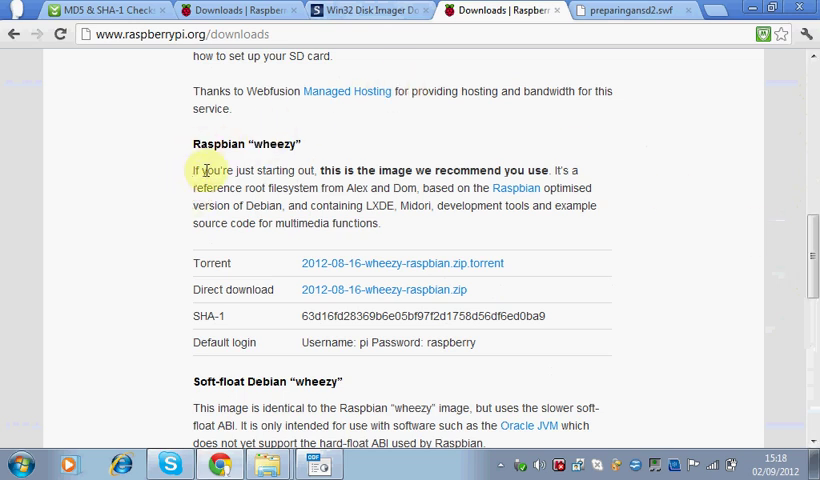
double_click(466, 170)
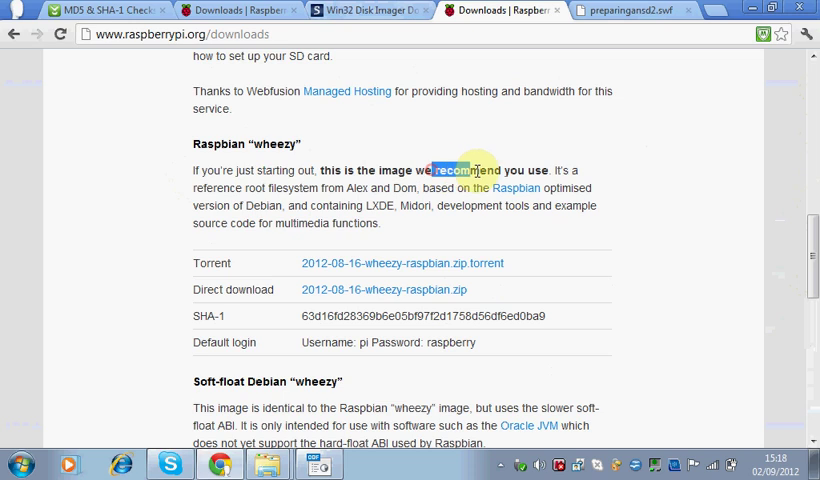
mouse_move(748, 210)
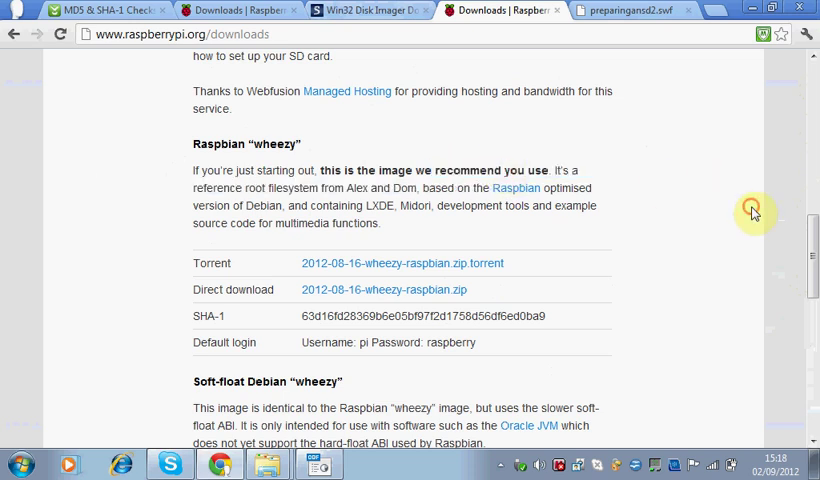
scroll("down", 3)
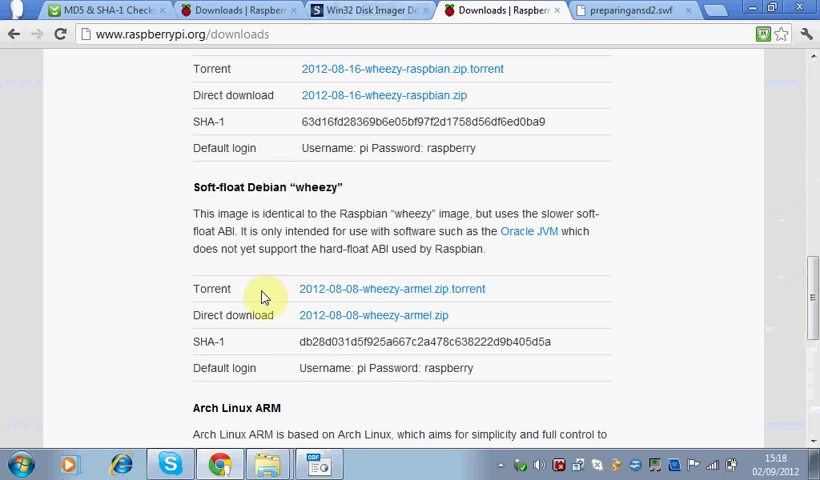
mouse_move(252, 188)
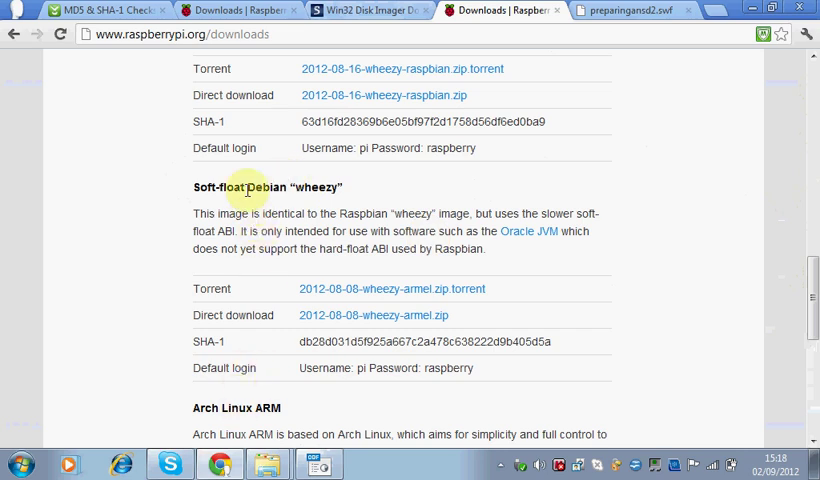
double_click(262, 188)
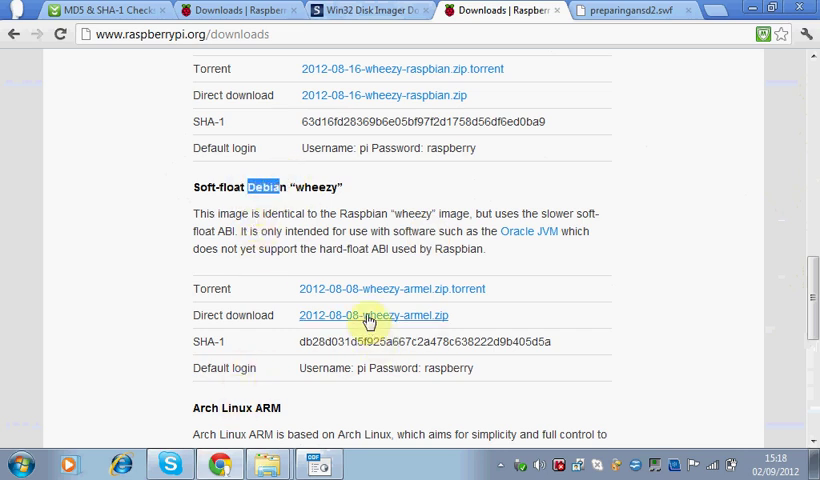
left_click_drag(576, 232, 488, 248)
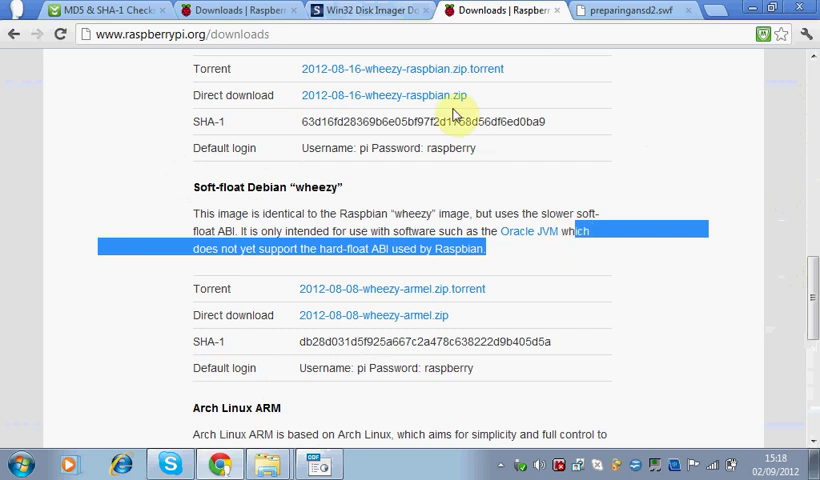
mouse_move(790, 304)
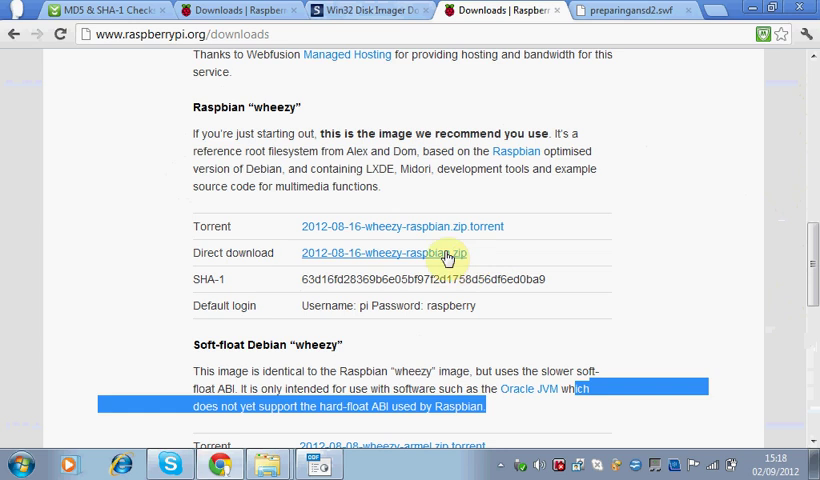
- Start the direct download of 2012-08-16-wheezy-raspbian.zip and reach its SHA-1 checksum on the mirror page
left_click(396, 252)
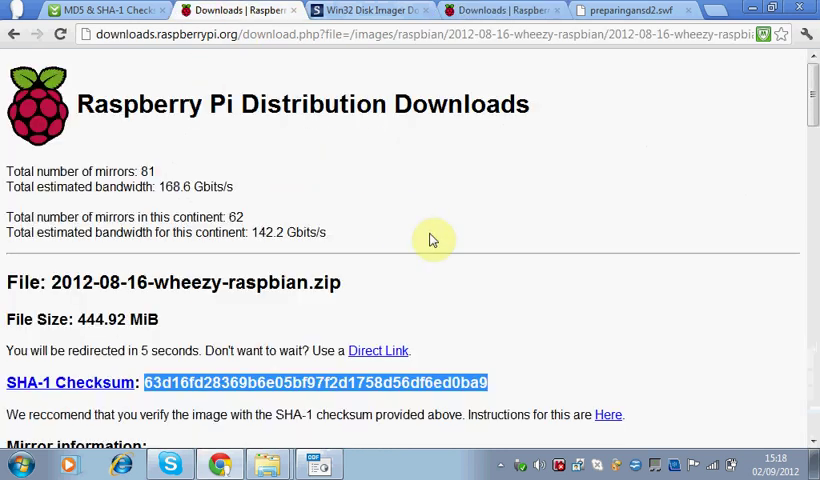
scroll("down", 3)
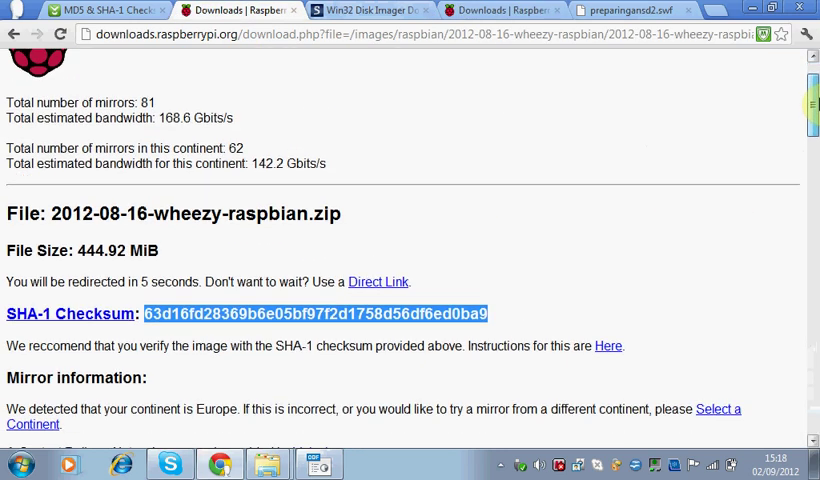
scroll("down", 3)
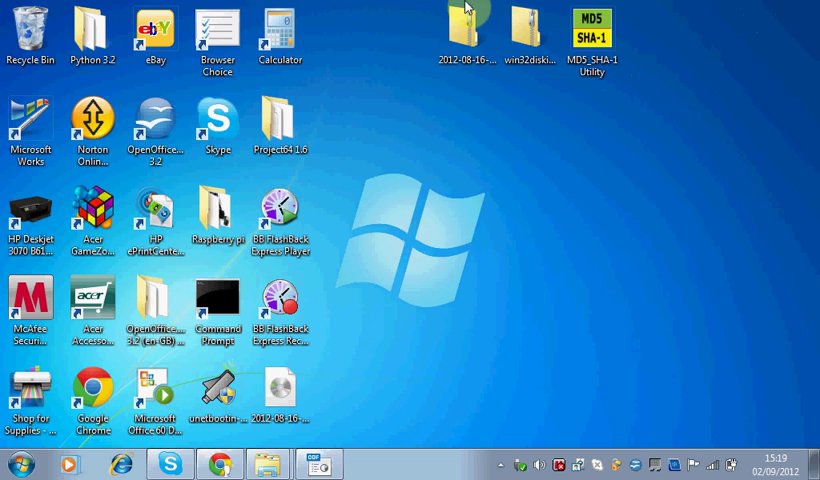
left_click(462, 18)
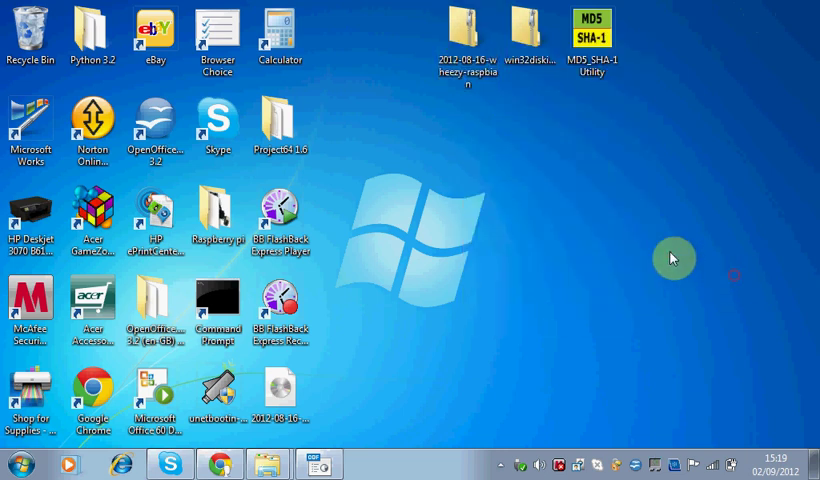
left_click(466, 30)
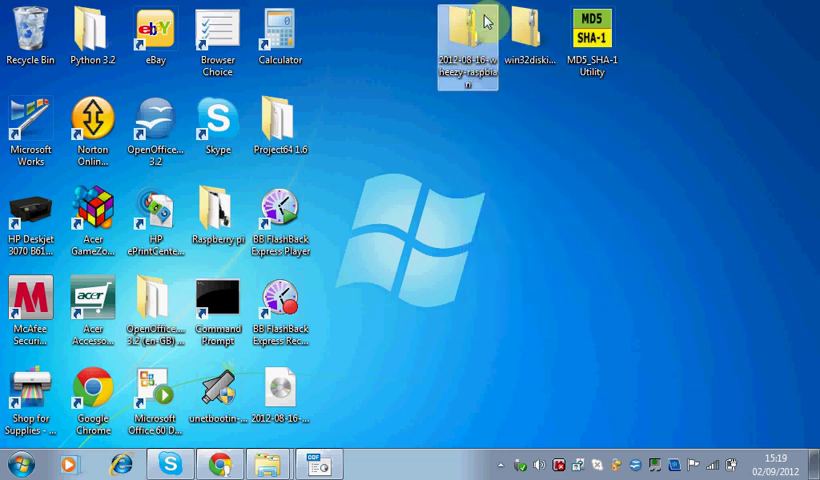
left_click(608, 190)
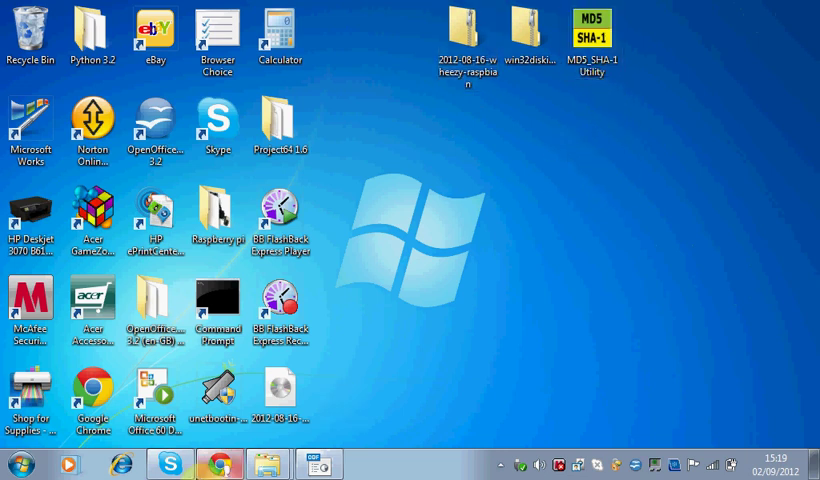
mouse_move(578, 222)
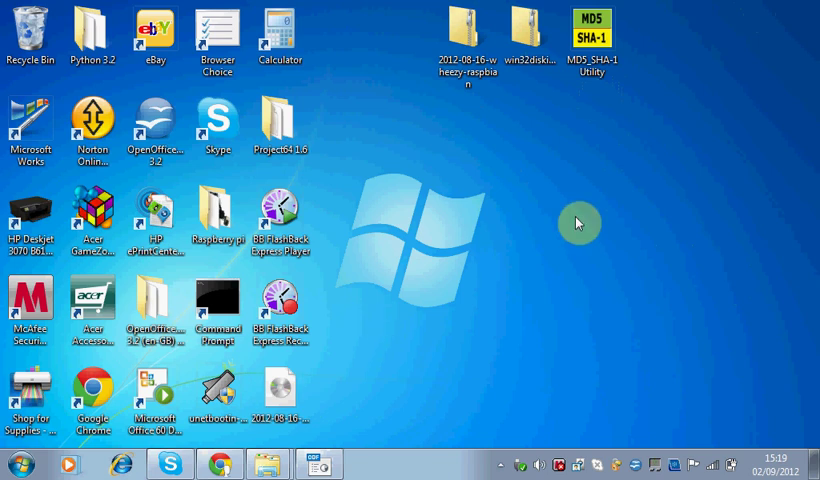
mouse_move(596, 82)
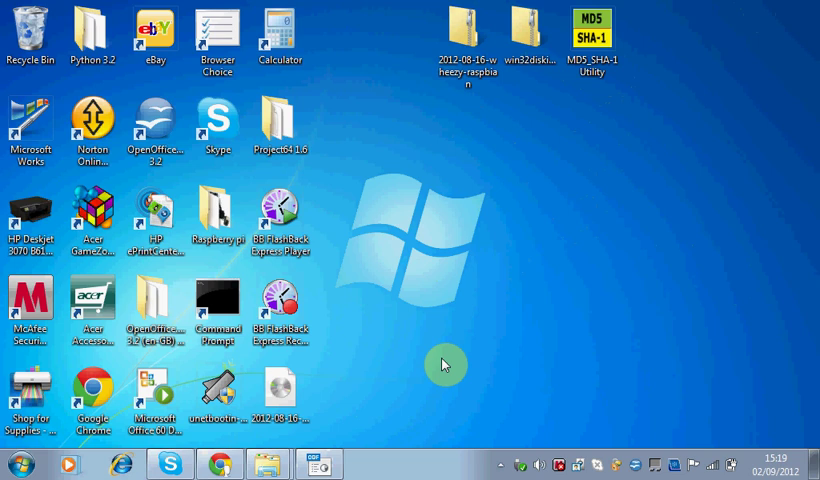
left_click(210, 460)
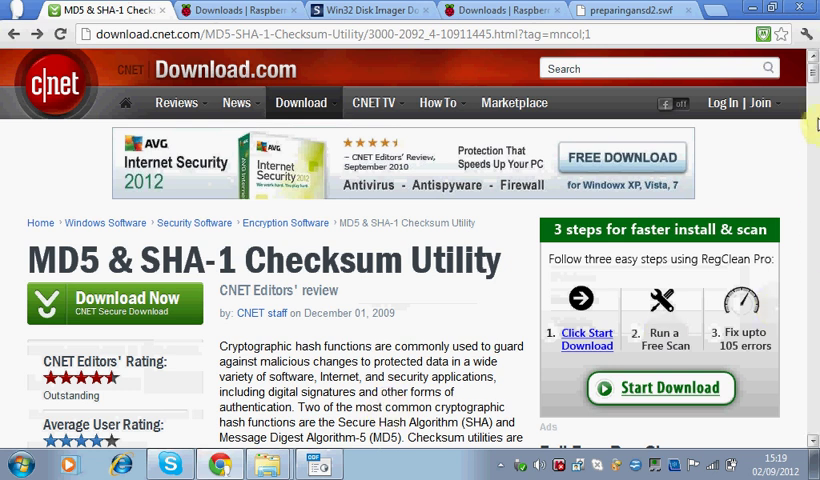
- Scroll the MD5 & SHA-1 Checksum Utility page to its review, then put Chrome away to show the desktop
scroll("down", 3)
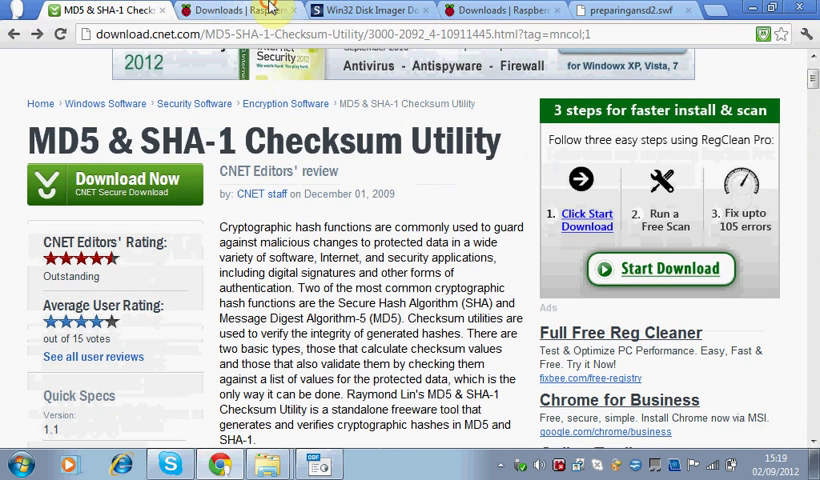
left_click(240, 8)
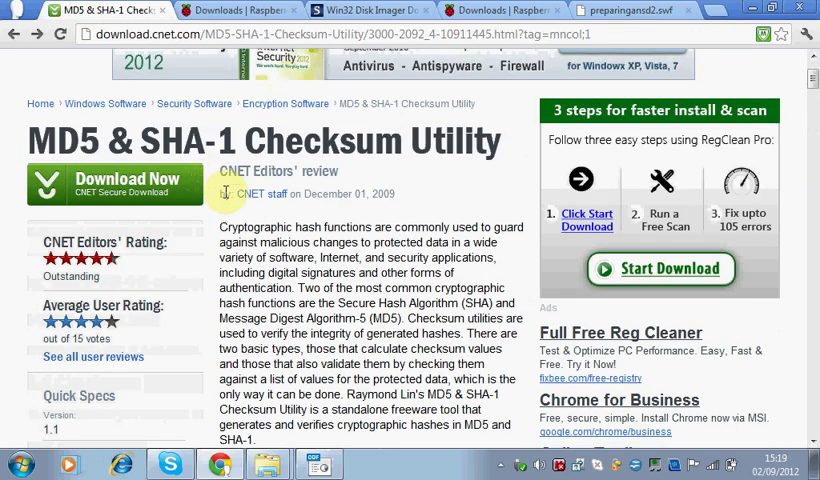
mouse_move(330, 350)
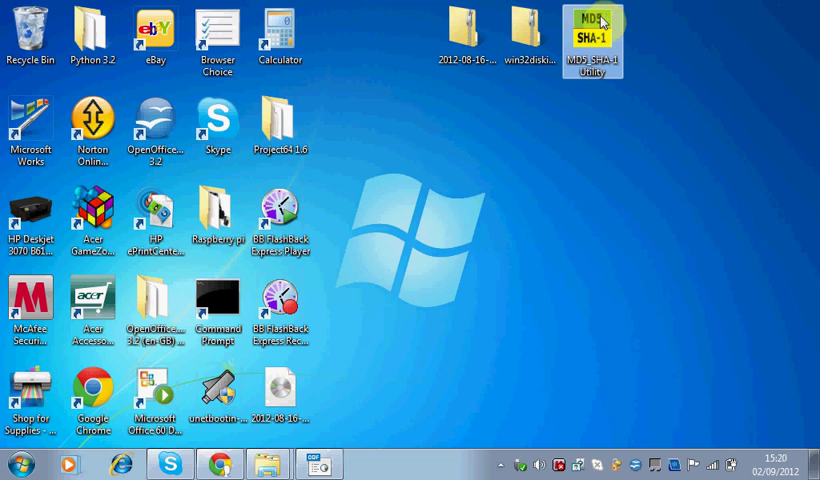
- Launch the MD5 & SHA-1 Checksum Utility from its desktop icon
double_click(600, 28)
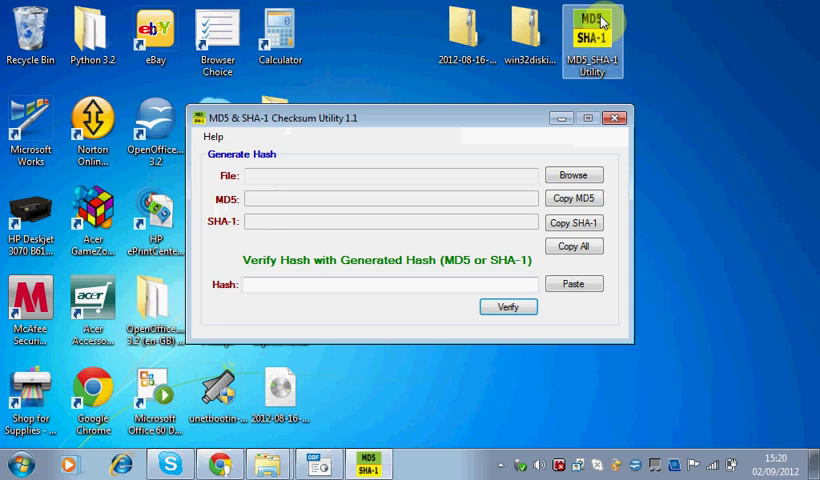
left_click(510, 28)
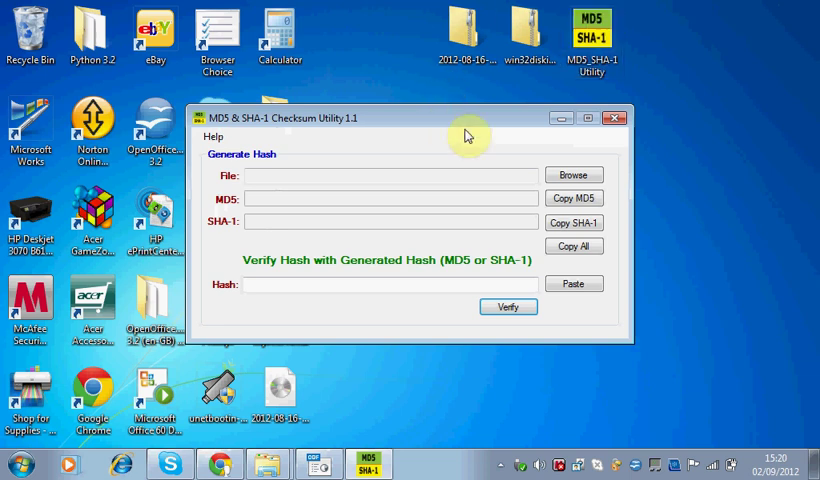
mouse_move(272, 176)
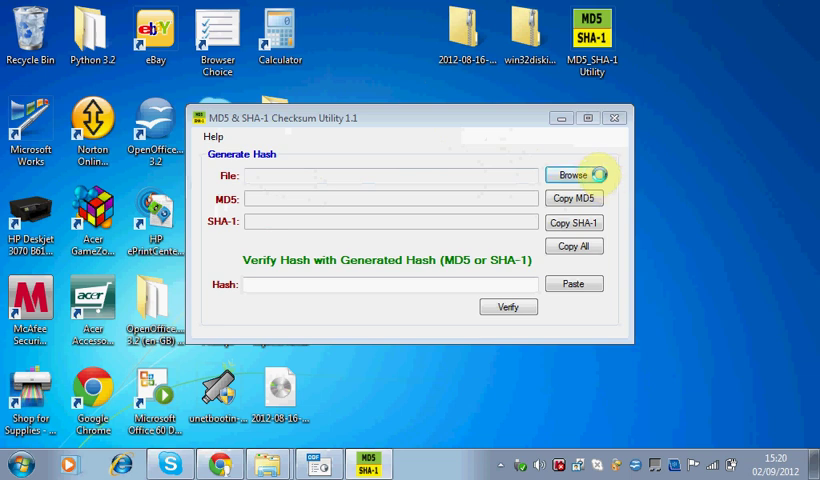
- Browse the file chooser to the desktop's files to pick a file to hash
left_click(574, 174)
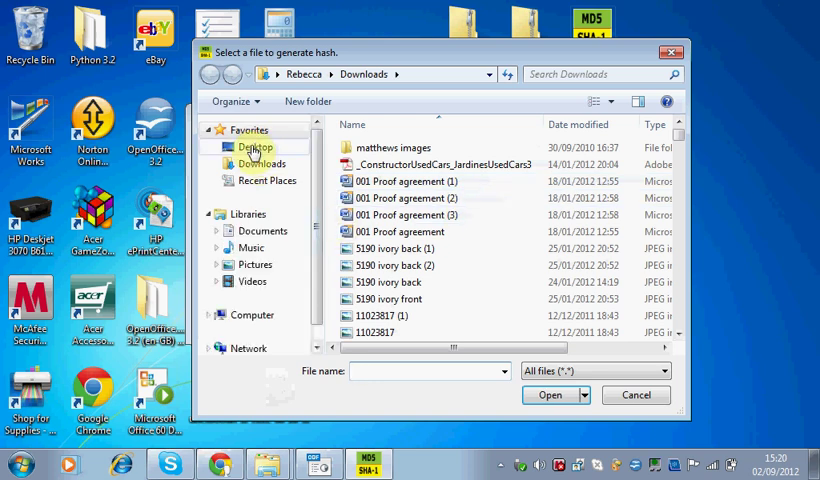
left_click(256, 146)
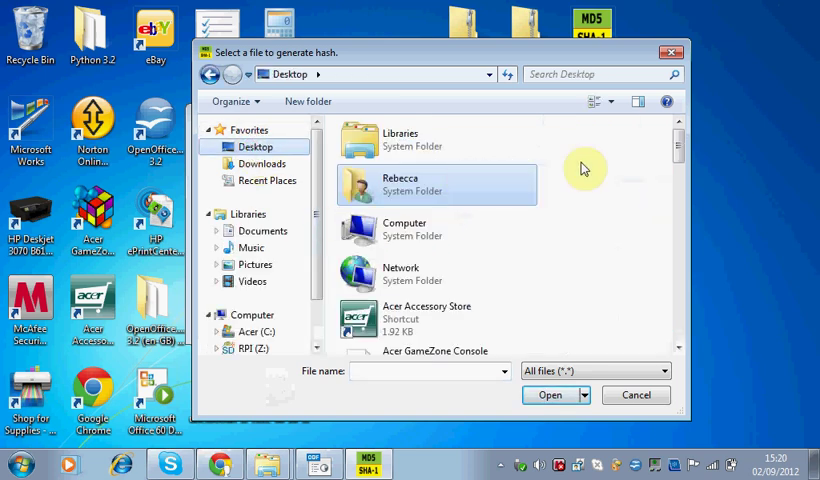
scroll("down", 3)
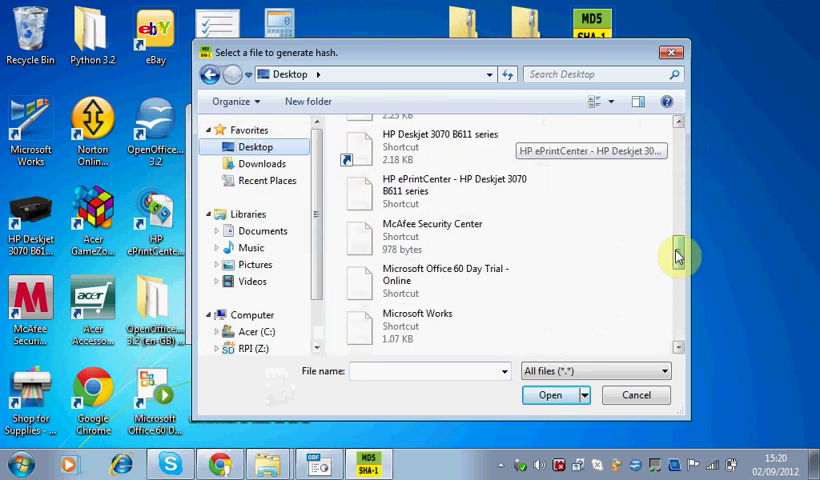
scroll("down", 3)
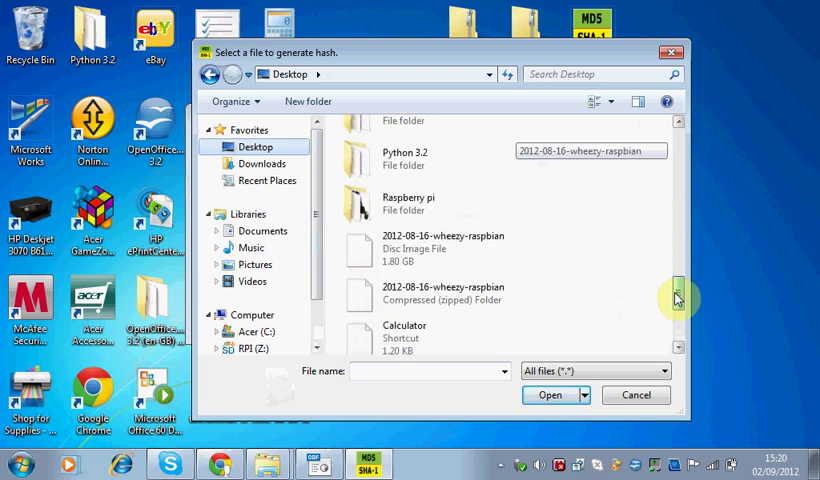
scroll("down", 3)
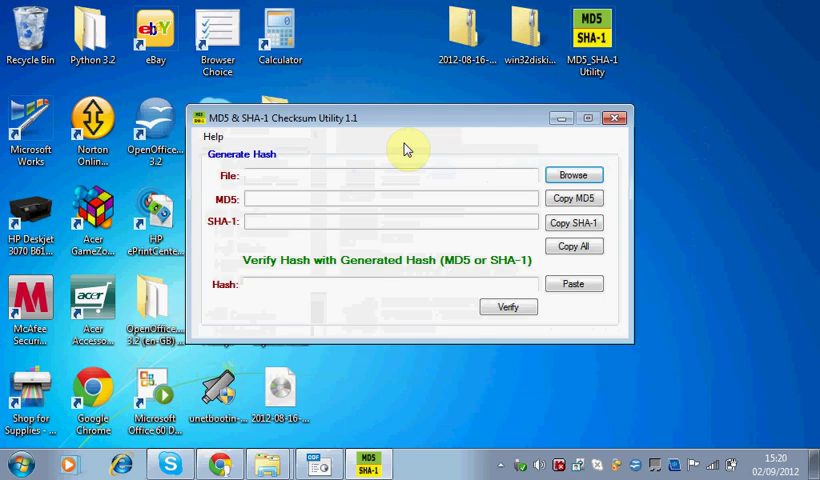
left_click(280, 402)
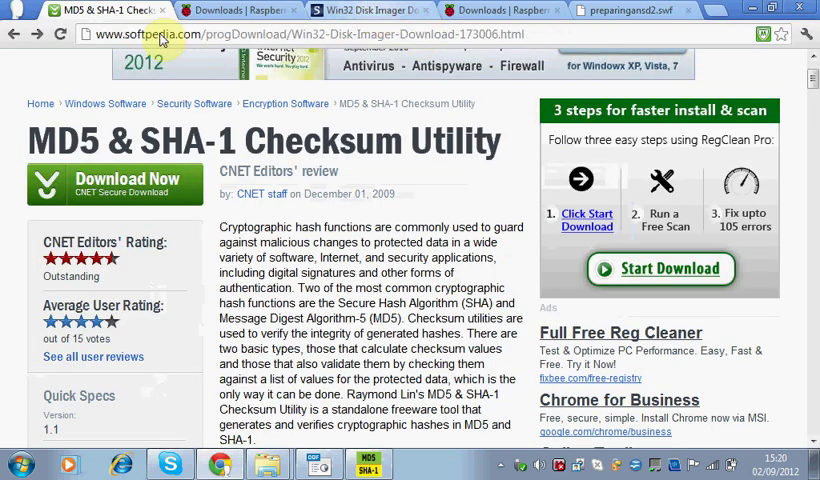
- Start downloading Win32 Disk Imager 0.6 r46 from its Softpedia page
left_click(360, 8)
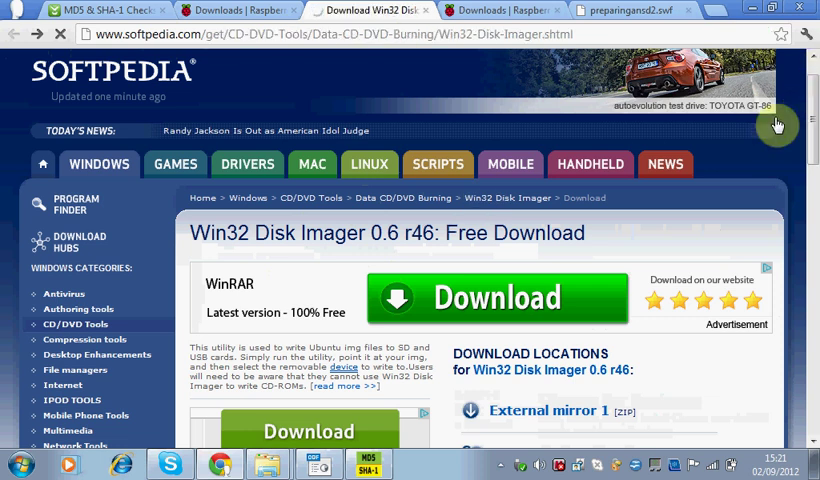
mouse_move(760, 224)
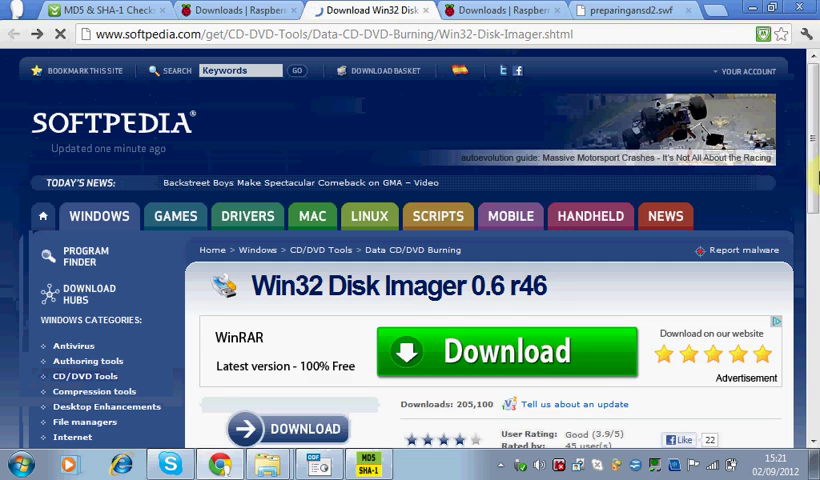
scroll("down", 3)
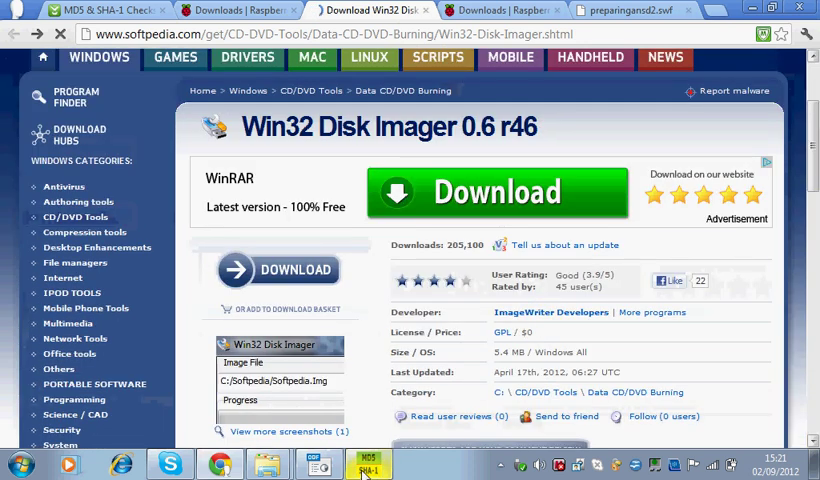
left_click(372, 464)
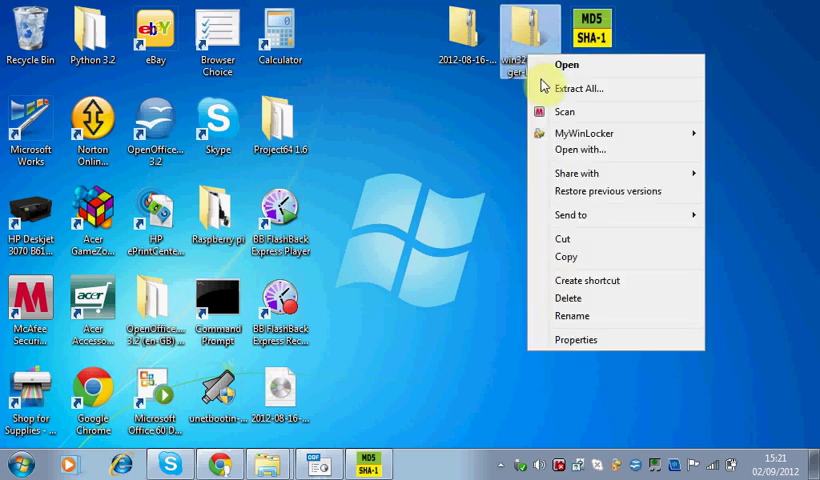
mouse_move(564, 104)
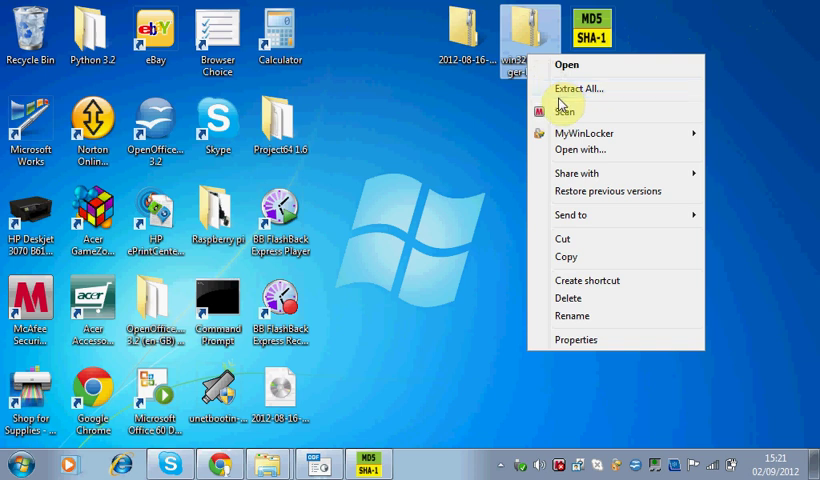
mouse_move(580, 88)
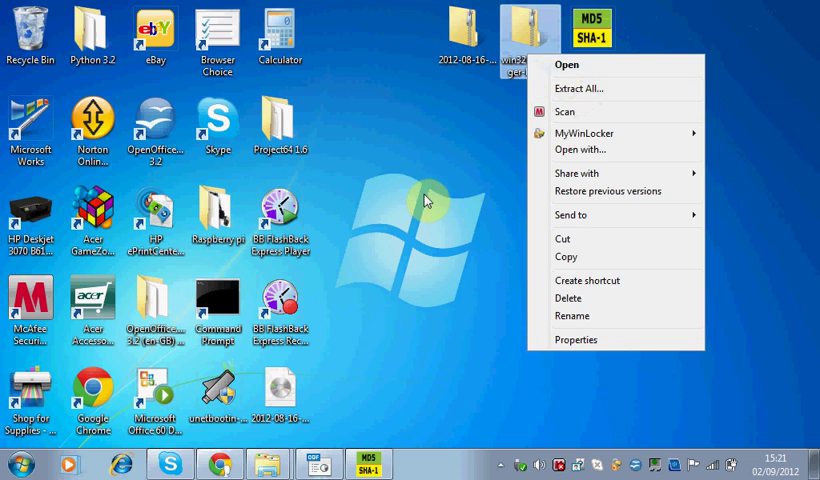
left_click(438, 320)
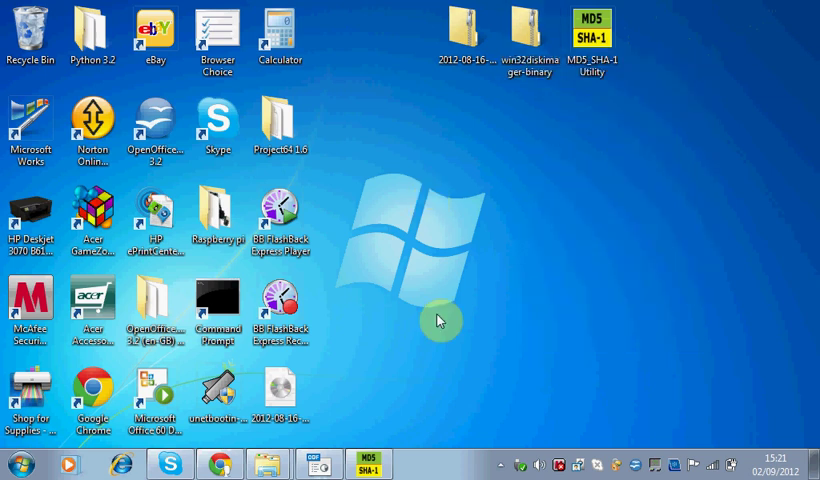
mouse_move(404, 404)
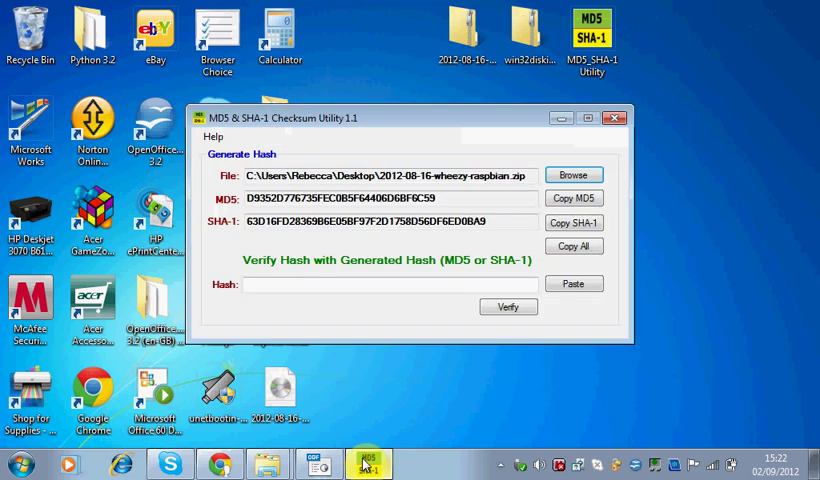
- Restore the checksum utility and select the entire generated SHA-1 hash of the wheezy zip
left_click(628, 116)
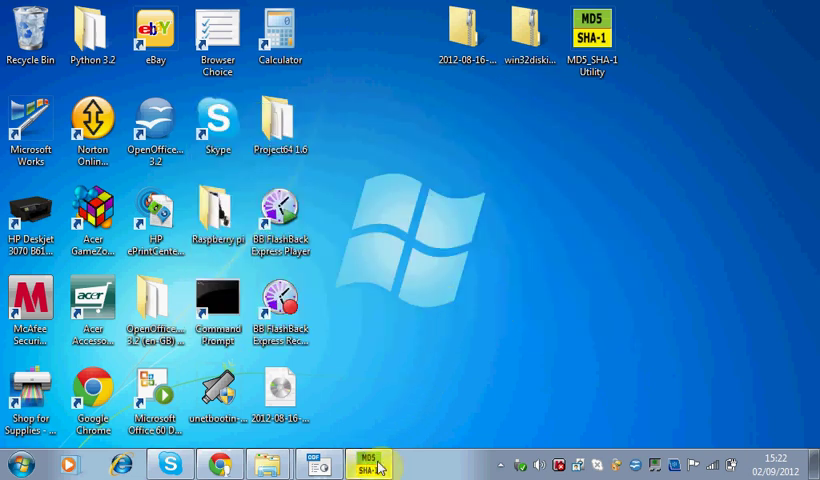
left_click(376, 464)
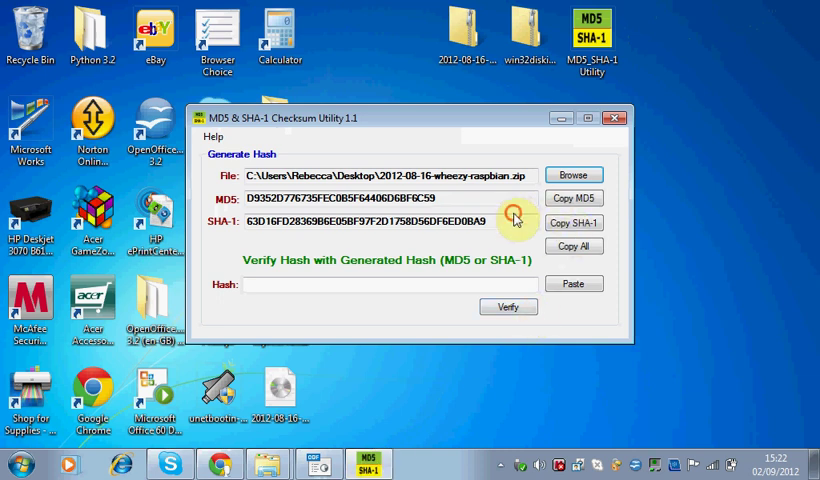
triple_click(390, 224)
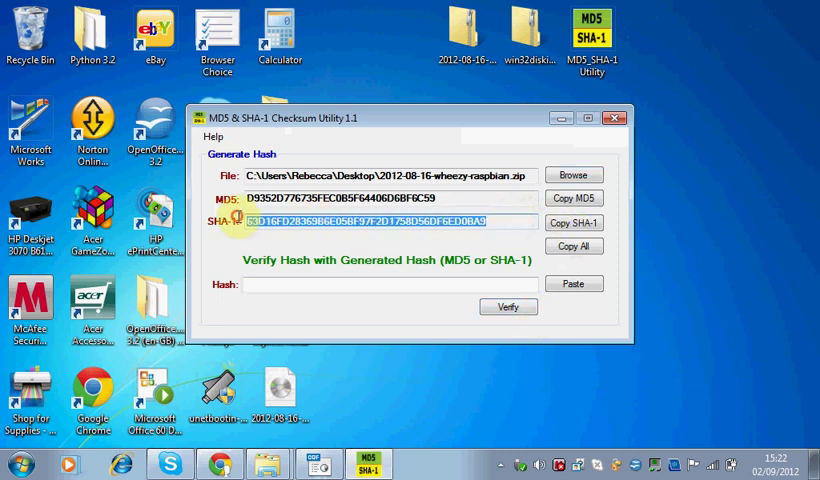
mouse_move(470, 198)
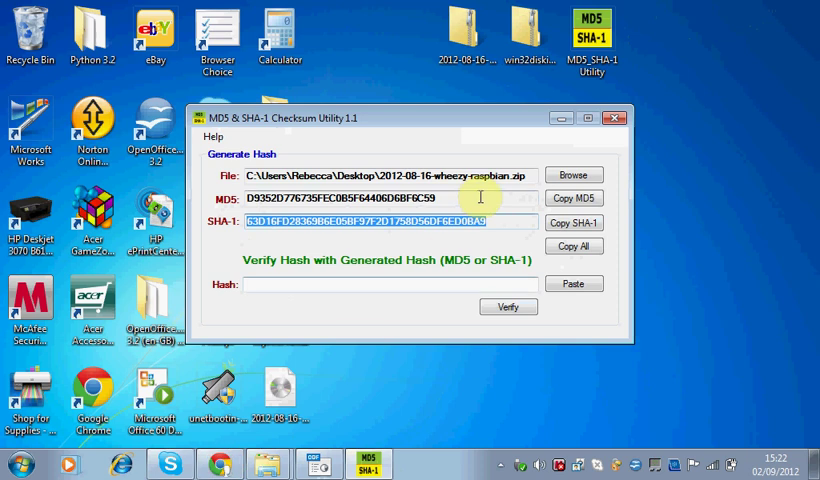
mouse_move(344, 208)
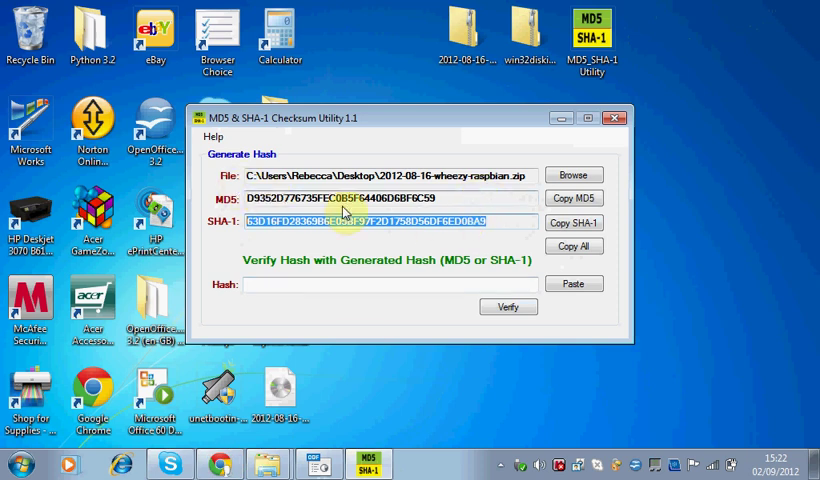
mouse_move(212, 462)
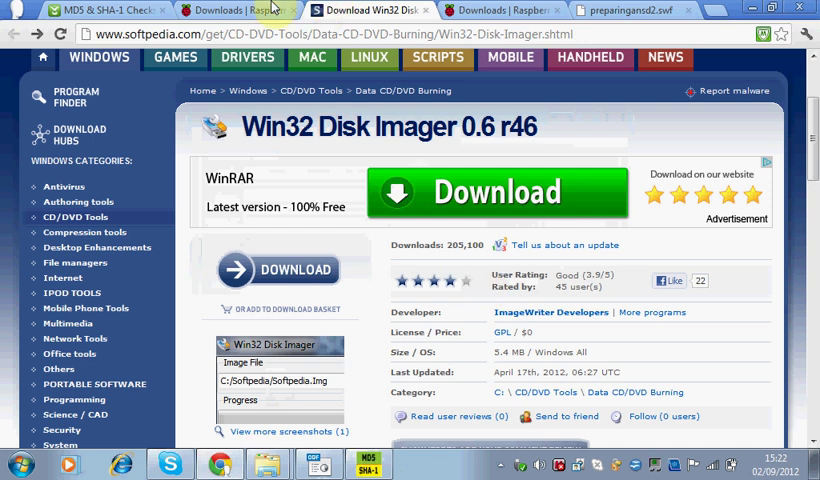
- Paste the published SHA-1 checksum into the utility and verify it matches the generated hash
left_click(230, 8)
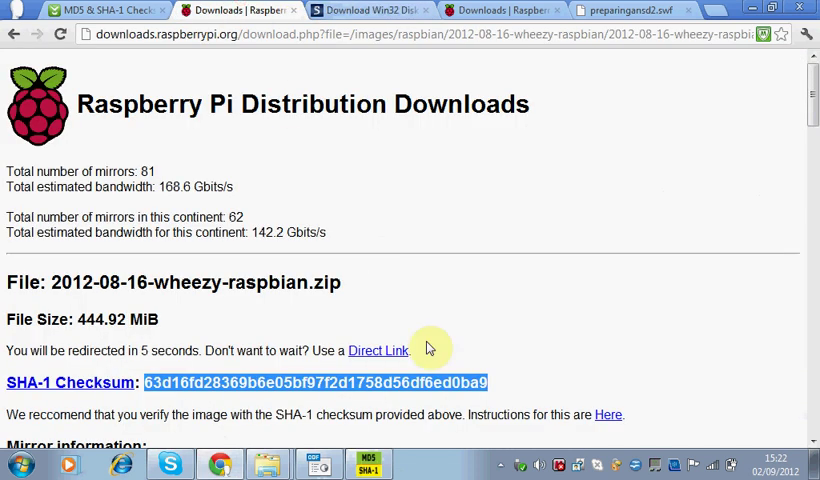
mouse_move(392, 426)
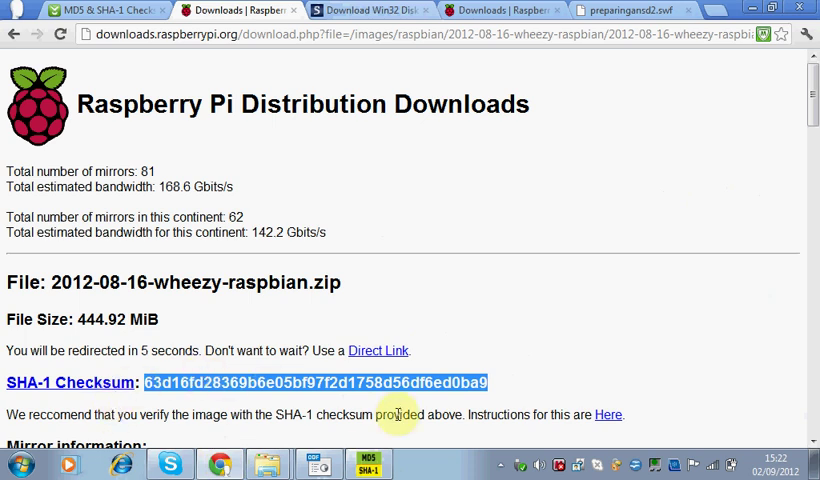
left_click(368, 466)
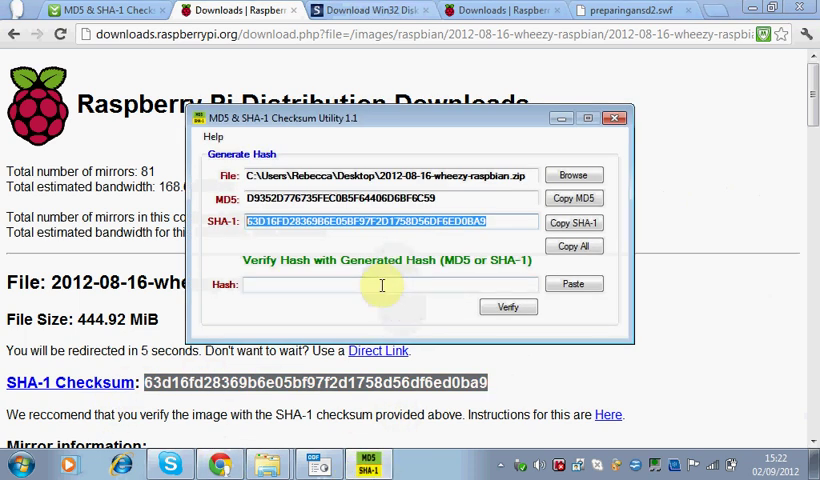
left_click(572, 284)
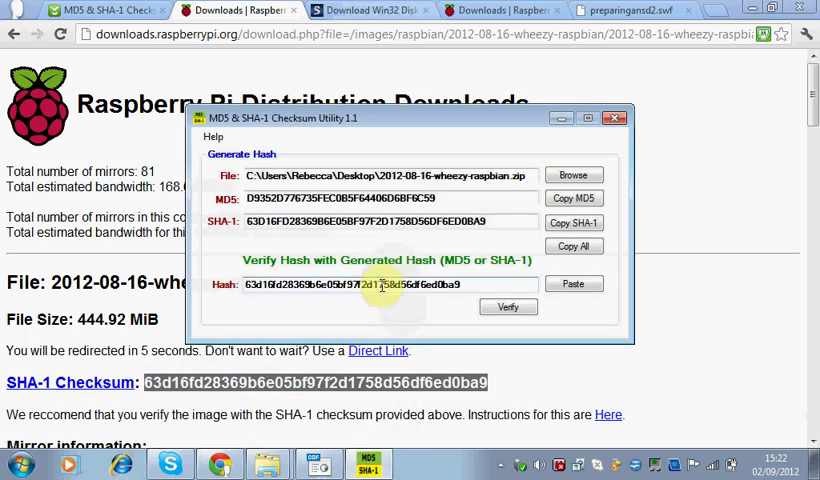
left_click(508, 308)
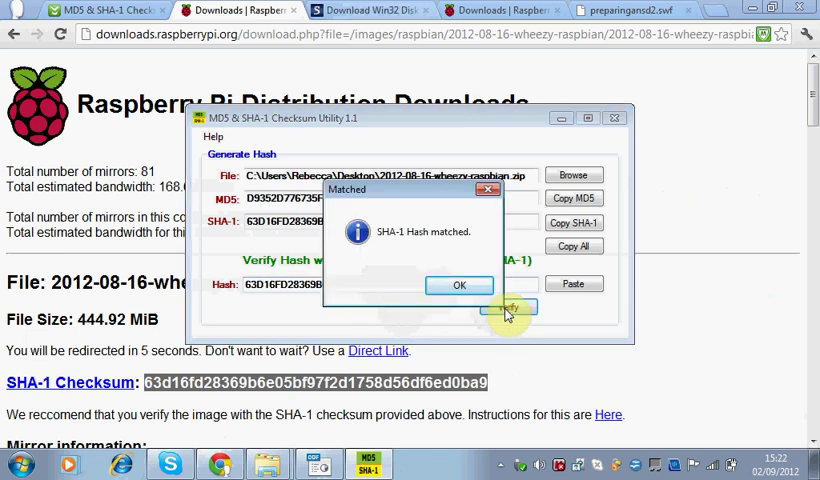
mouse_move(470, 288)
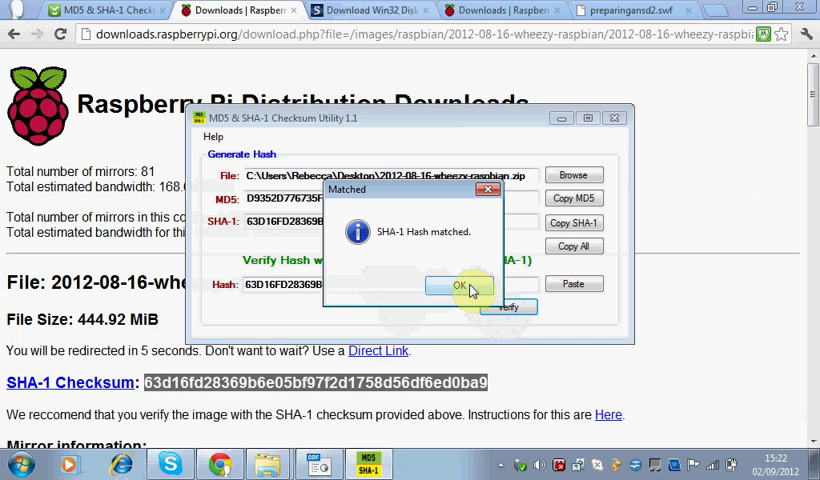
left_click(458, 284)
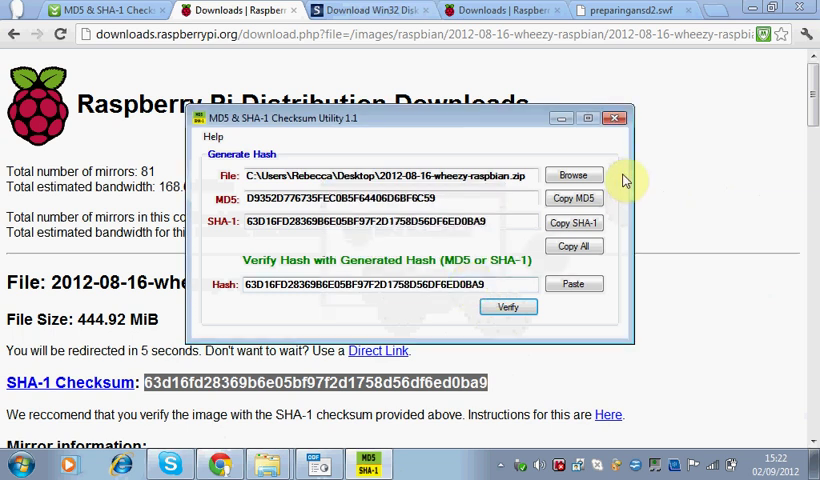
mouse_move(616, 148)
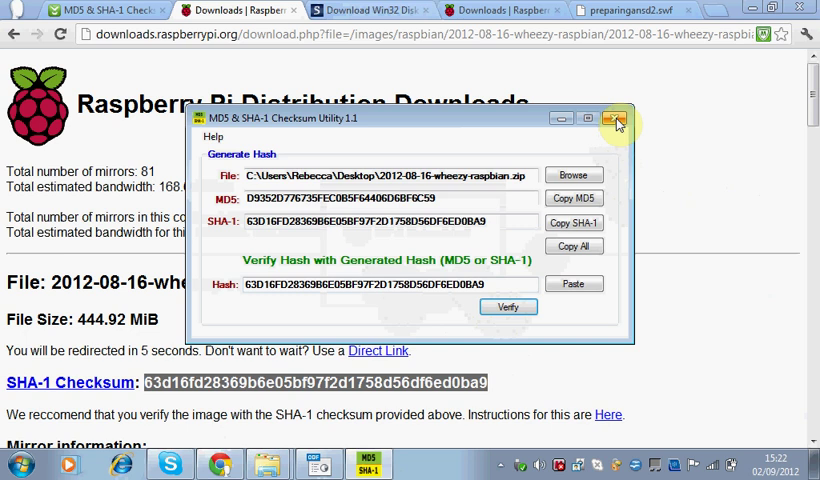
- Extract the win32diskimager-binary zip to a desktop folder and select the Win32DiskImager application inside
left_click(616, 120)
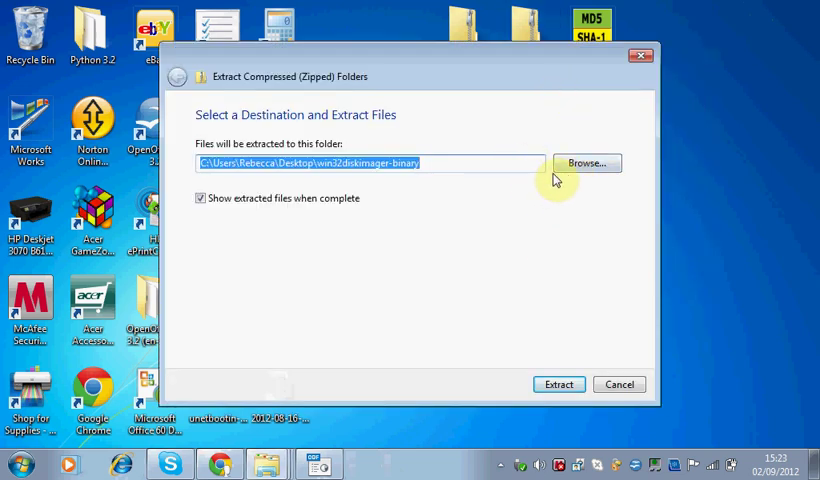
left_click(558, 384)
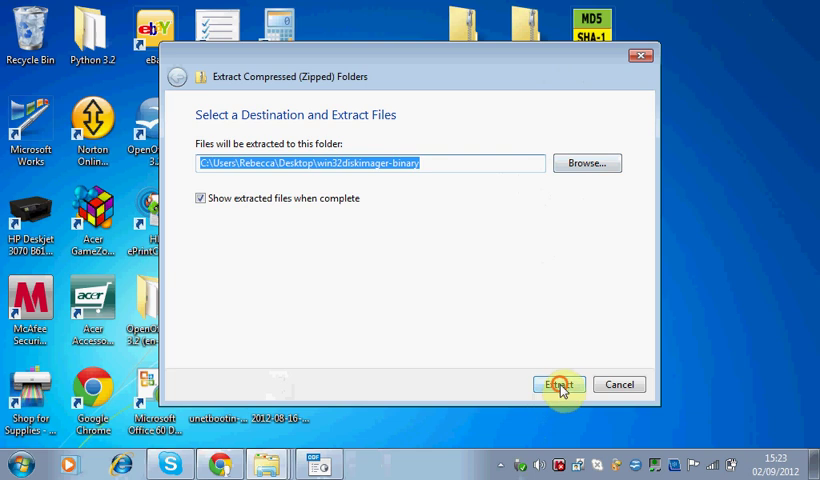
left_click(556, 384)
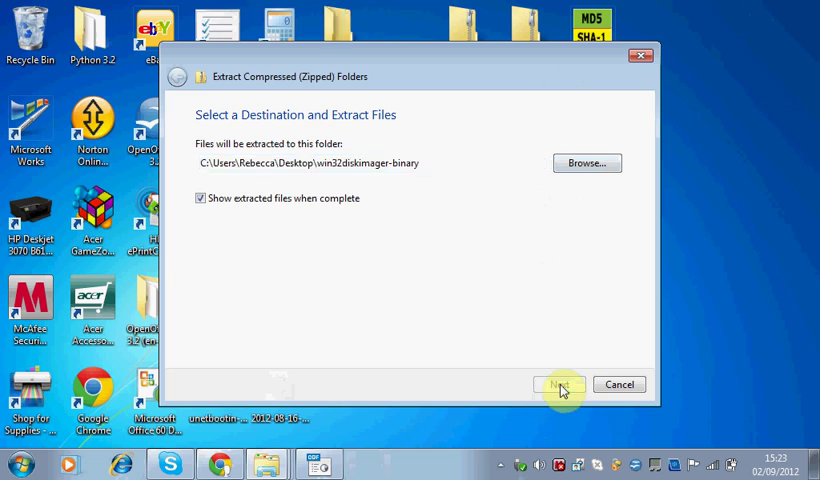
left_click(560, 384)
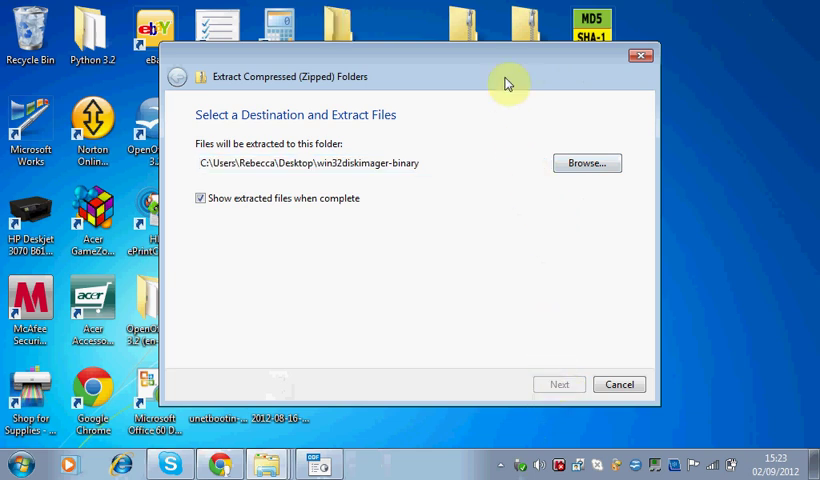
left_click(560, 384)
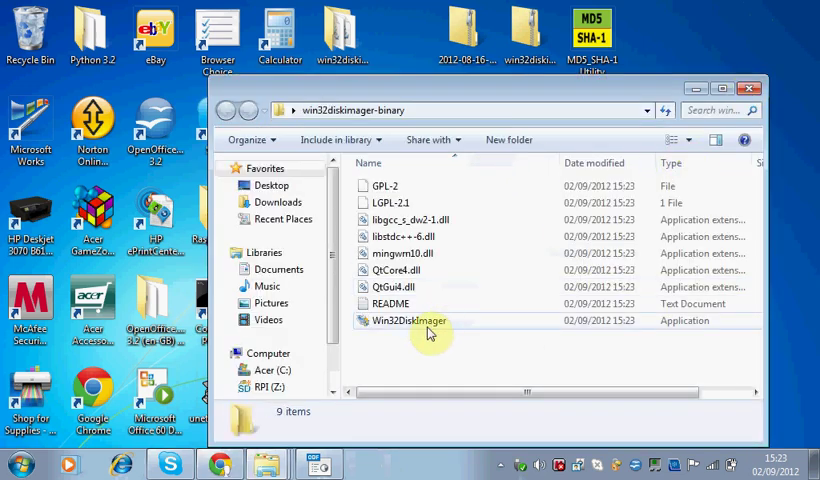
left_click(408, 320)
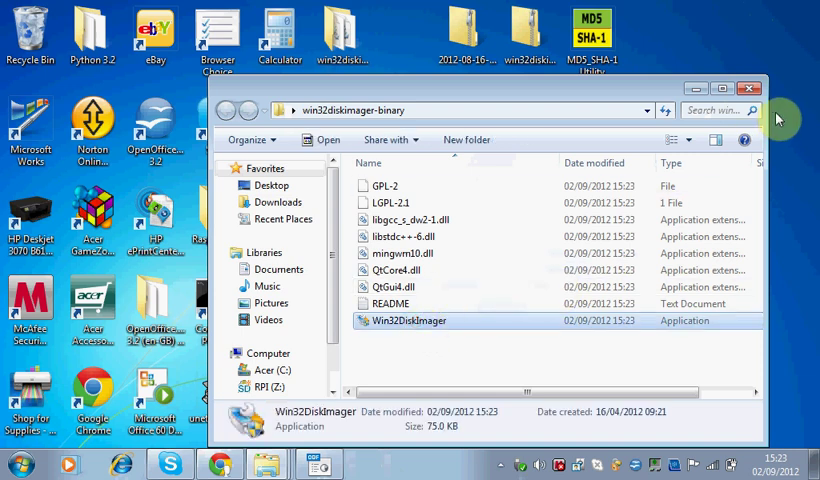
- Extract the 2012-08-16-wheezy-raspbian zip so its .img appears on the desktop
left_click(748, 88)
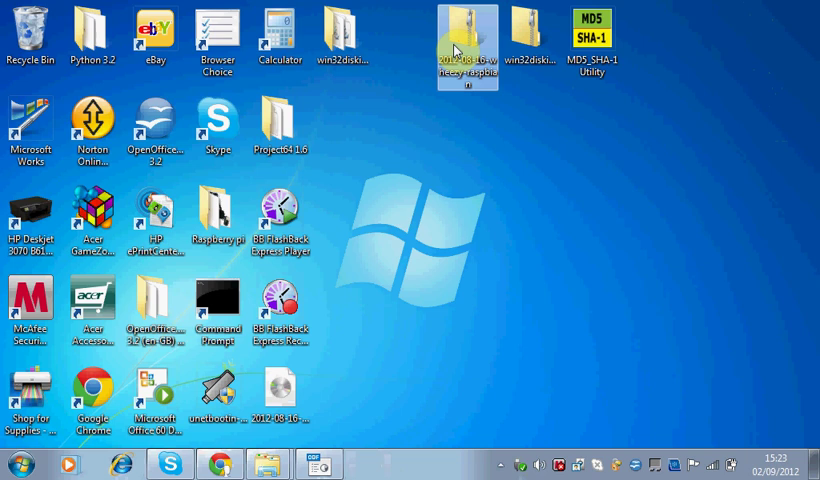
right_click(456, 48)
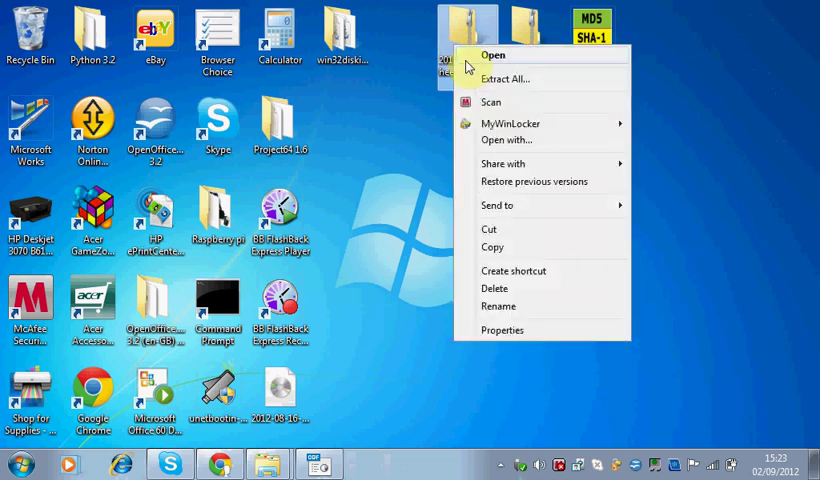
mouse_move(512, 80)
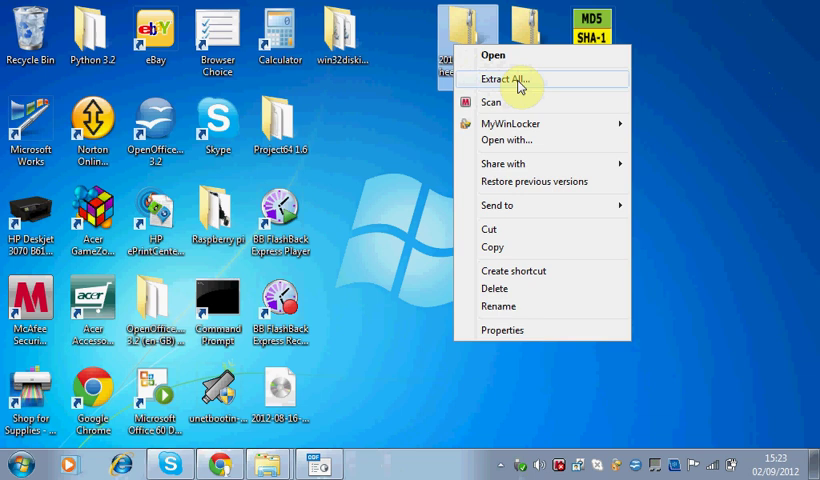
mouse_move(508, 92)
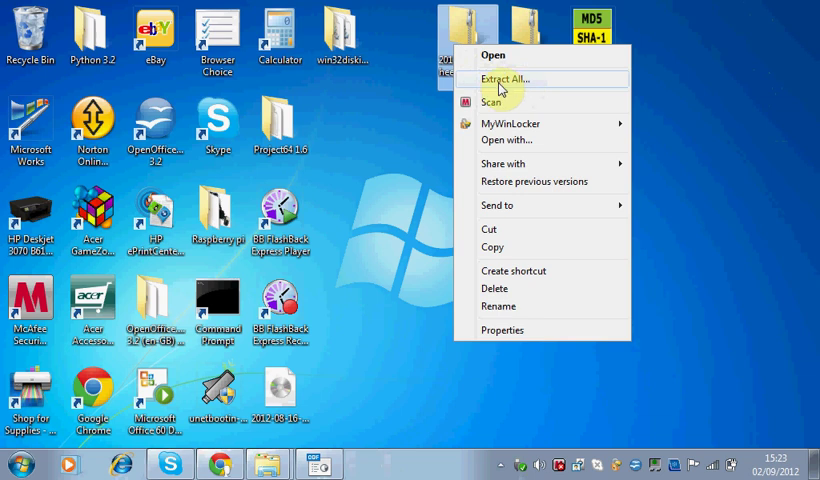
mouse_move(480, 122)
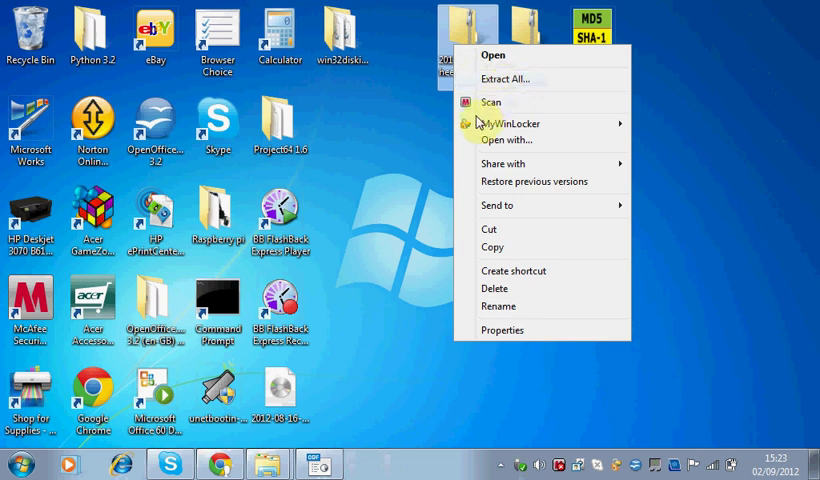
left_click(488, 224)
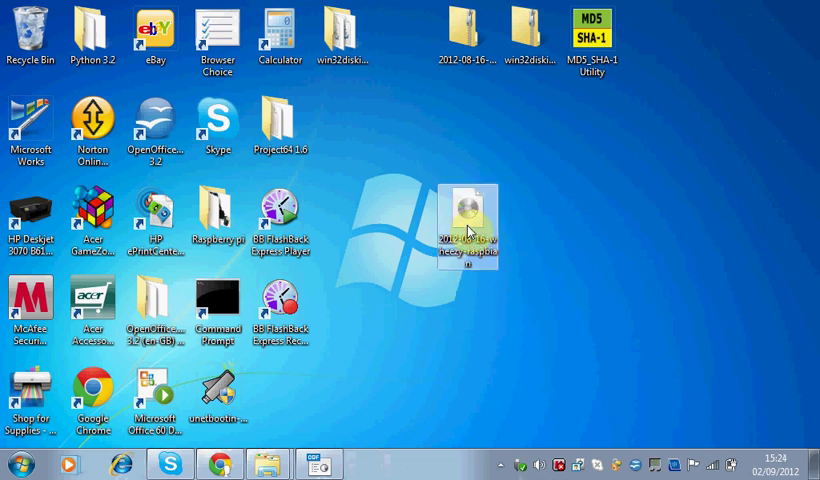
mouse_move(478, 230)
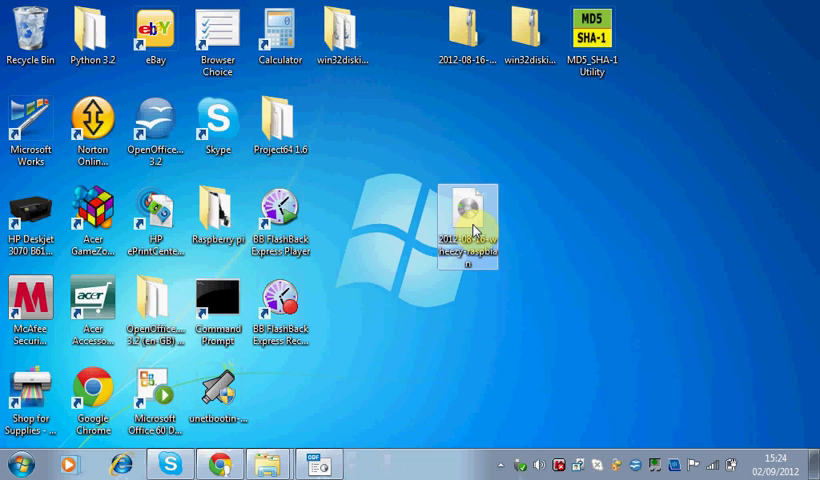
mouse_move(478, 222)
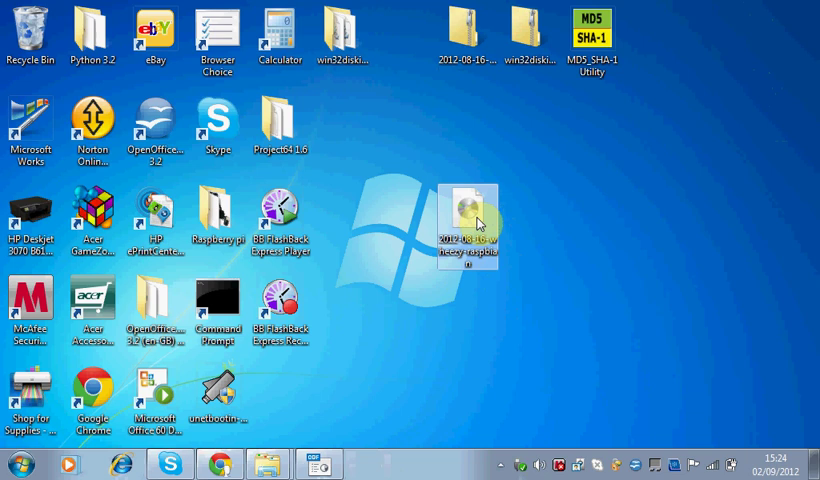
mouse_move(440, 148)
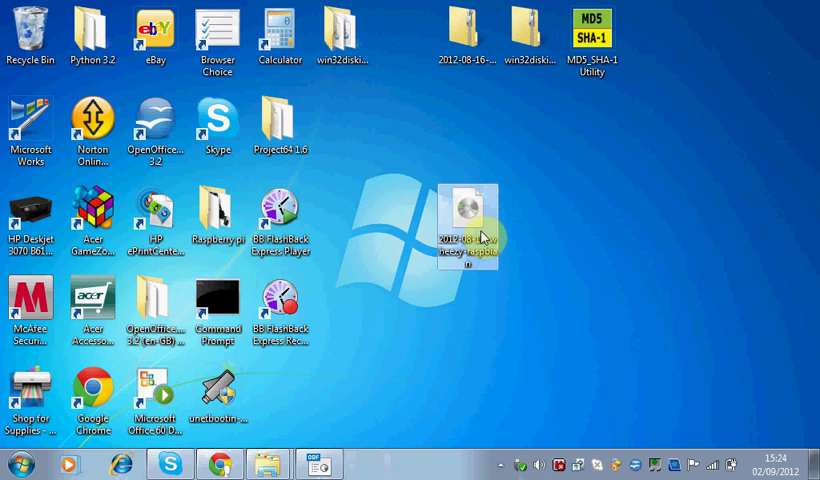
mouse_move(476, 224)
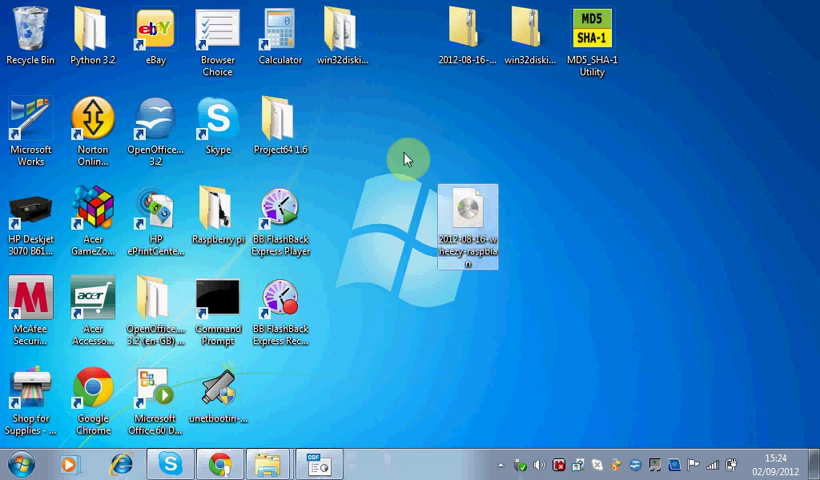
- Run Win32DiskImager from inside the win32diskimager-binary folder
left_click(348, 28)
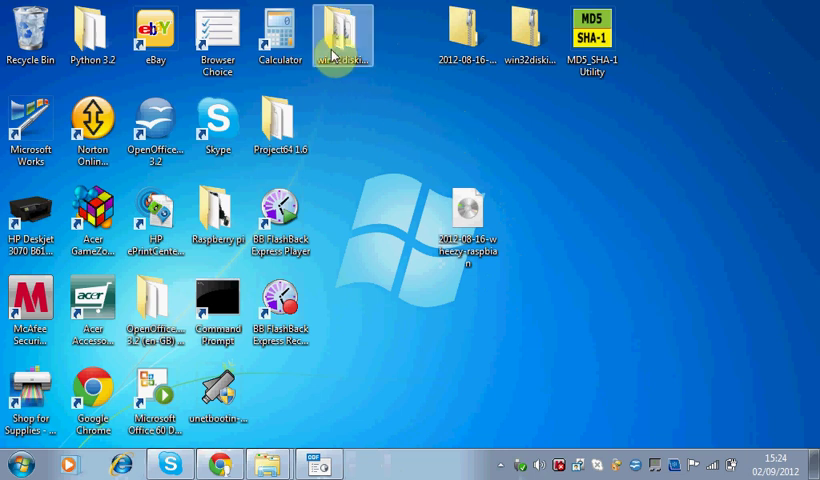
double_click(344, 28)
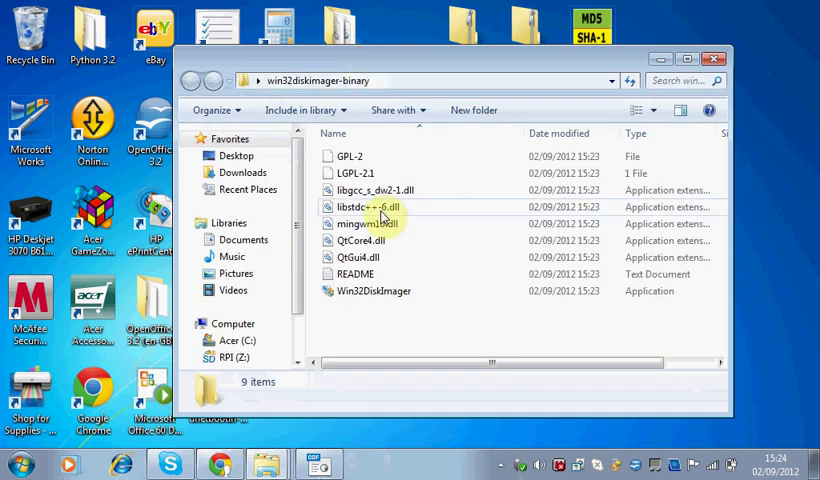
mouse_move(418, 292)
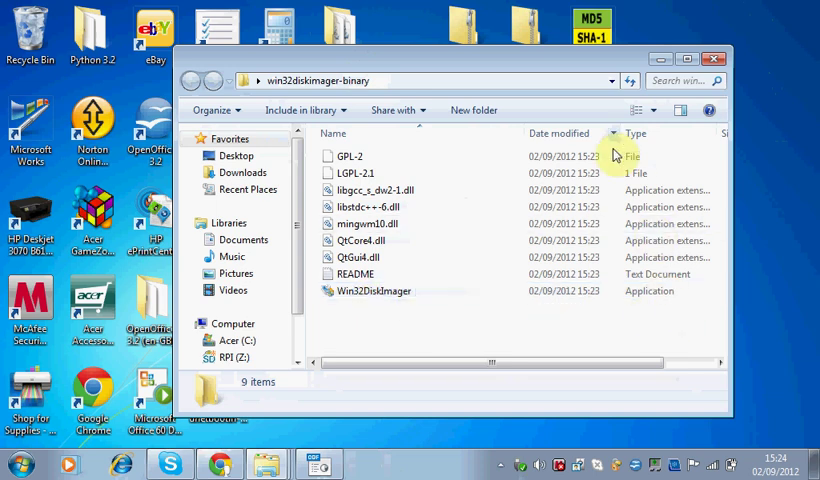
left_click(376, 292)
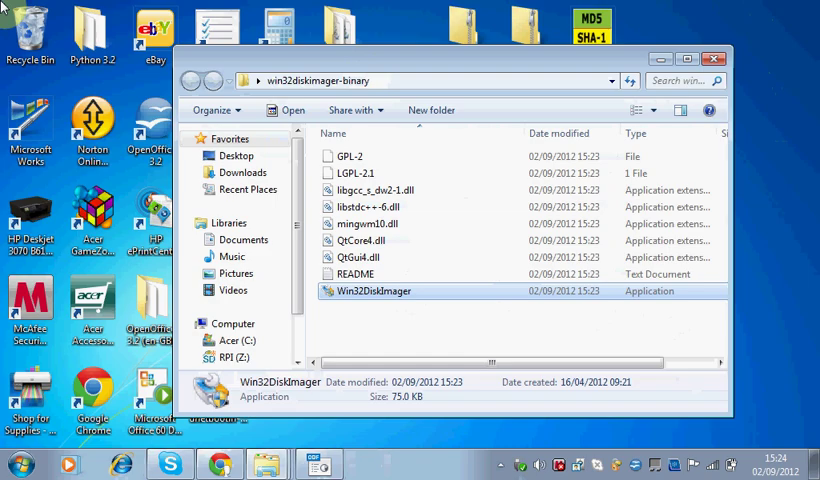
double_click(372, 292)
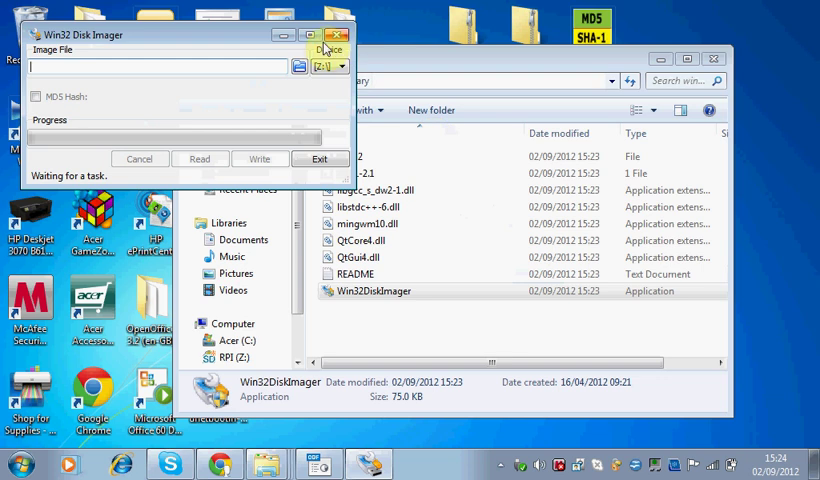
- Maximize the imager and choose 2012-08-16-wheezy-raspbian.img from the desktop as the image file
left_click(324, 36)
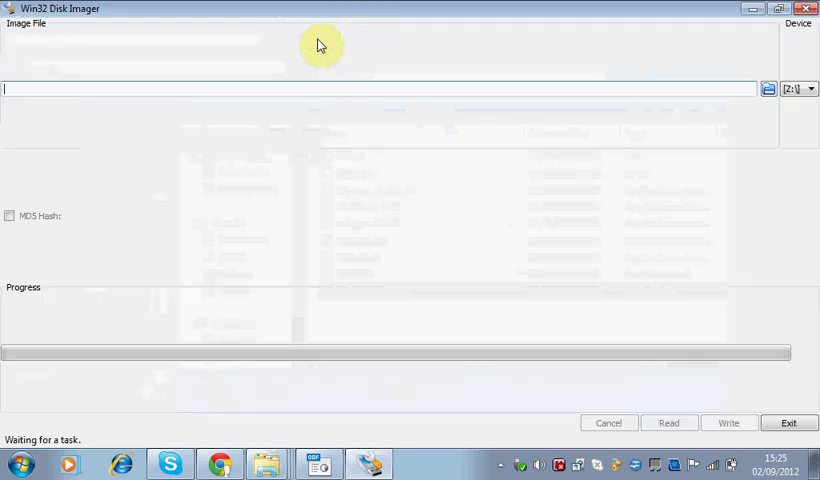
mouse_move(86, 78)
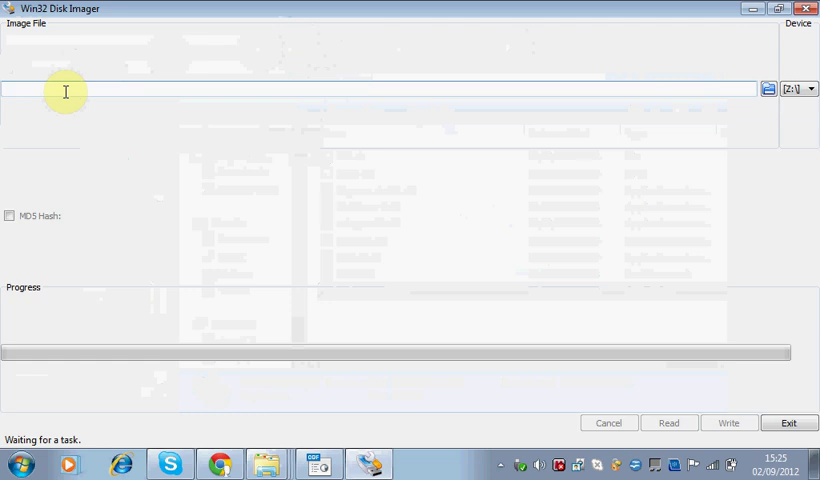
mouse_move(280, 94)
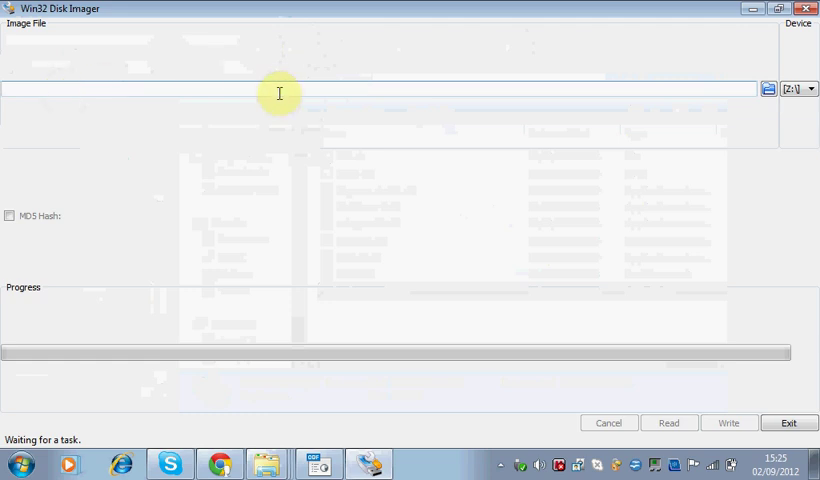
mouse_move(768, 88)
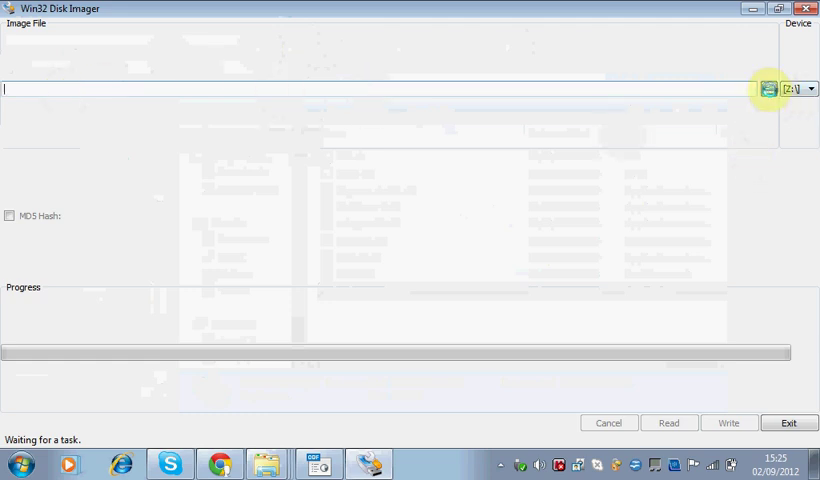
left_click(768, 88)
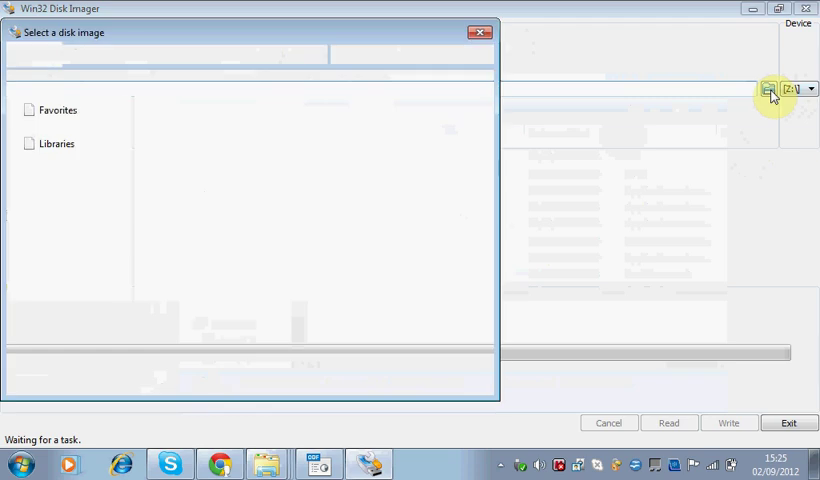
left_click(770, 88)
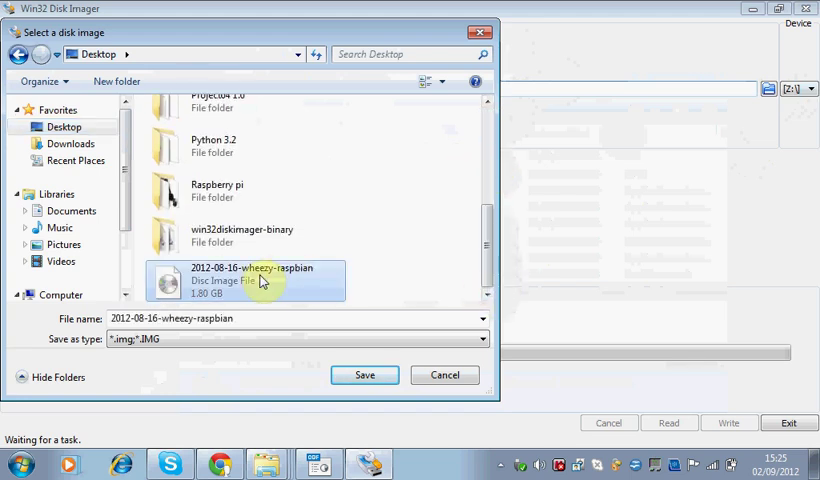
left_click(364, 376)
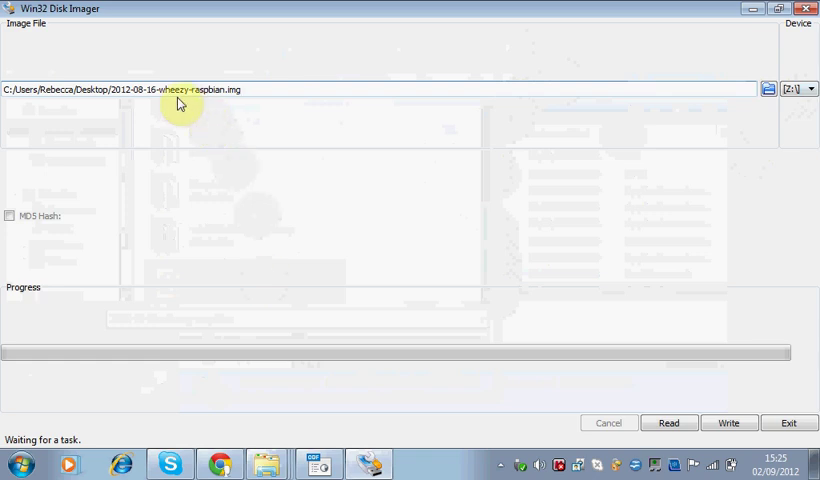
left_click(8, 88)
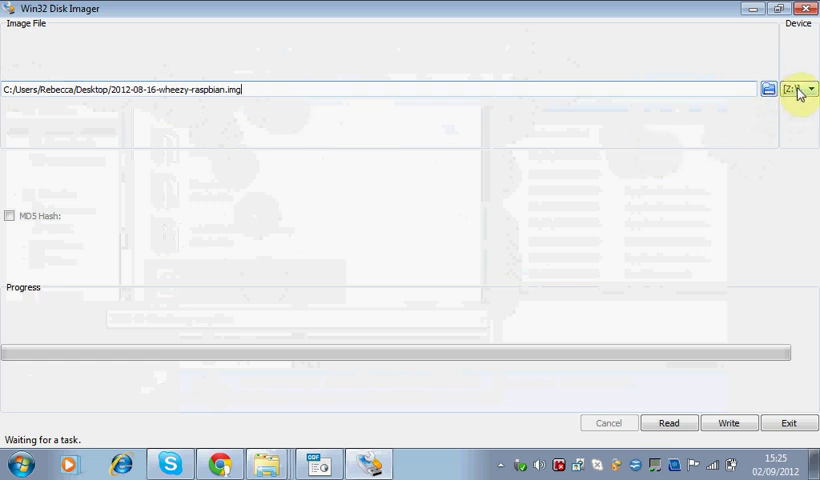
- Write the wheezy-raspbian image to the selected SD card, confirming the overwrite warning
left_click(812, 88)
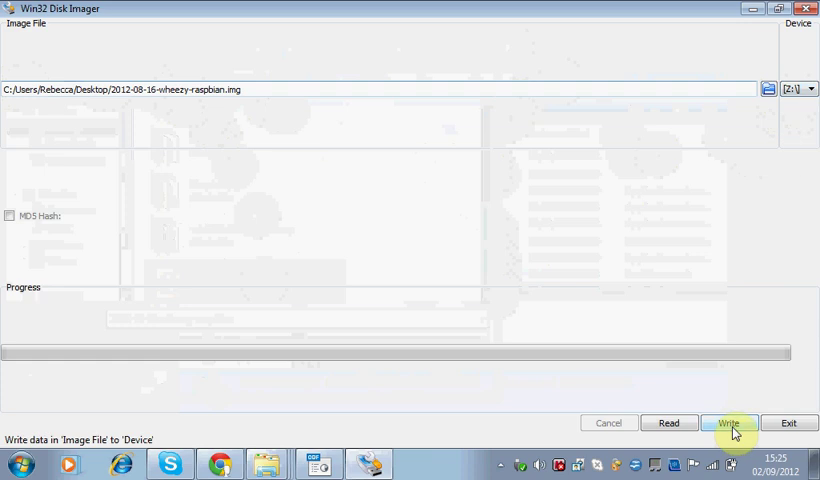
left_click(732, 424)
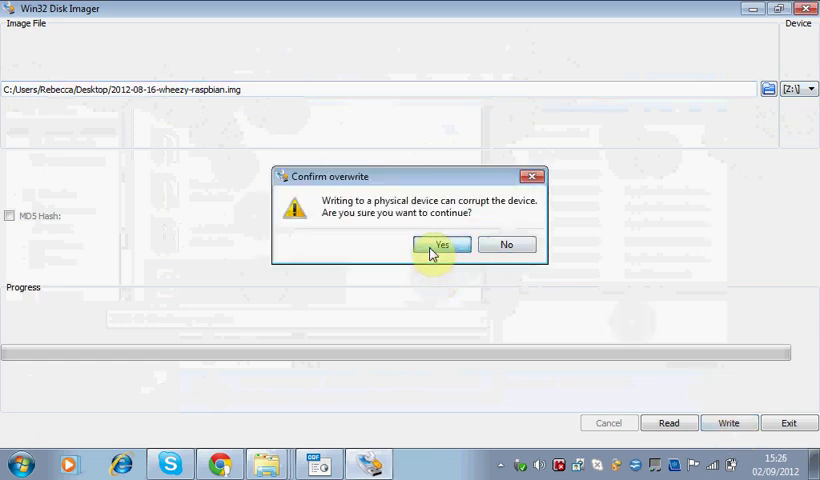
left_click(444, 244)
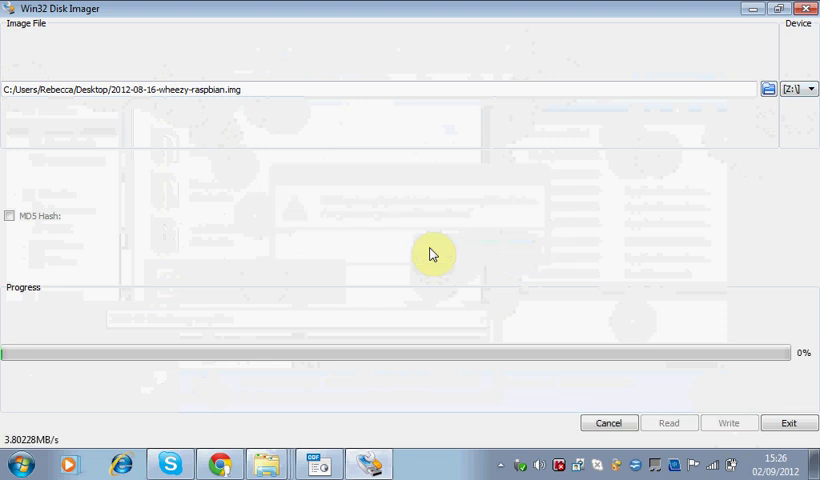
mouse_move(56, 264)
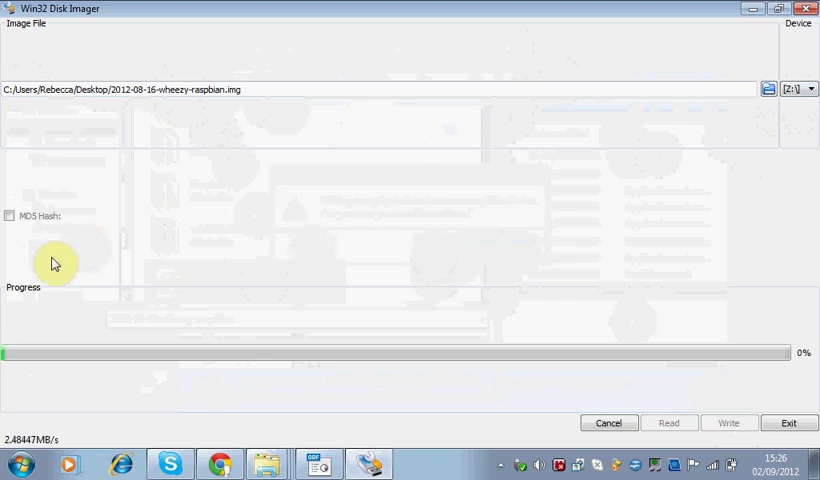
mouse_move(30, 356)
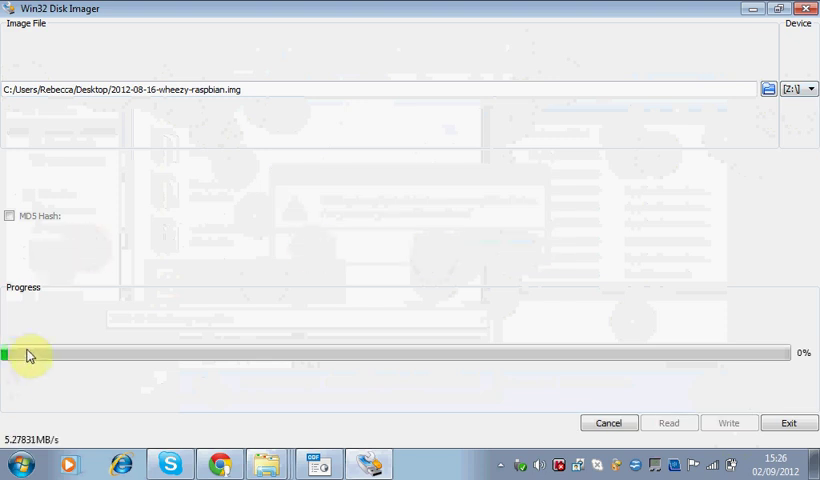